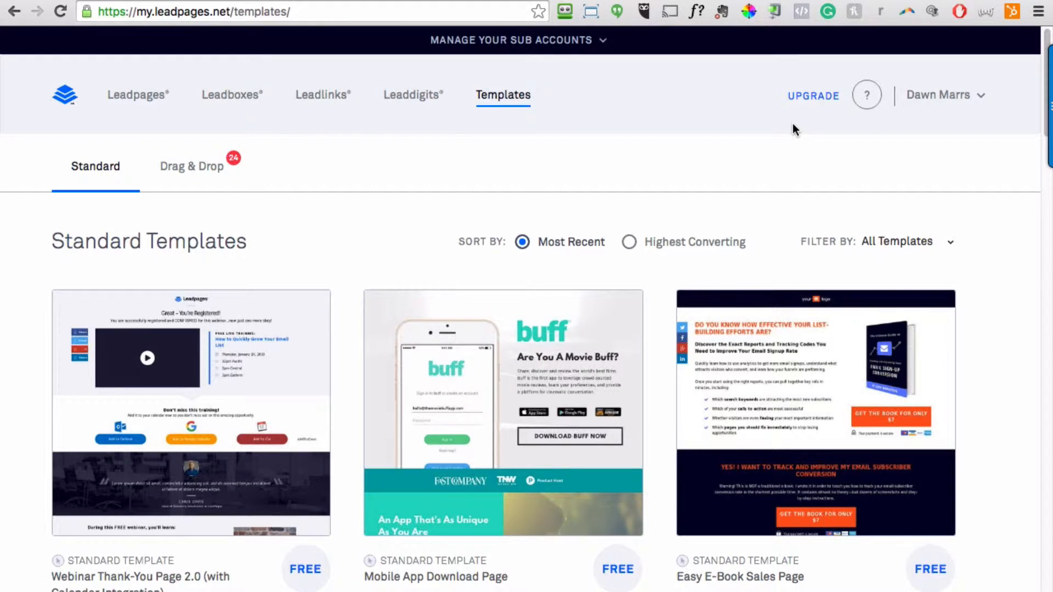
{"action": "mouse_move", "coordinate": [503, 97]}
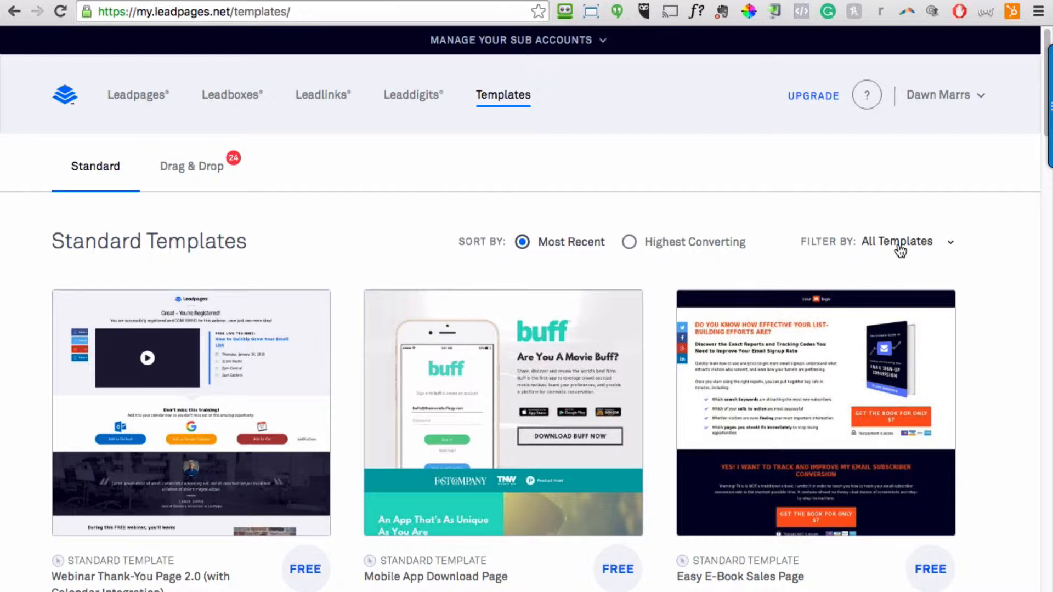
Filter the template gallery to Opt-In, sort by Highest Converting, and browse the results
{"action": "left_click", "coordinate": [907, 242]}
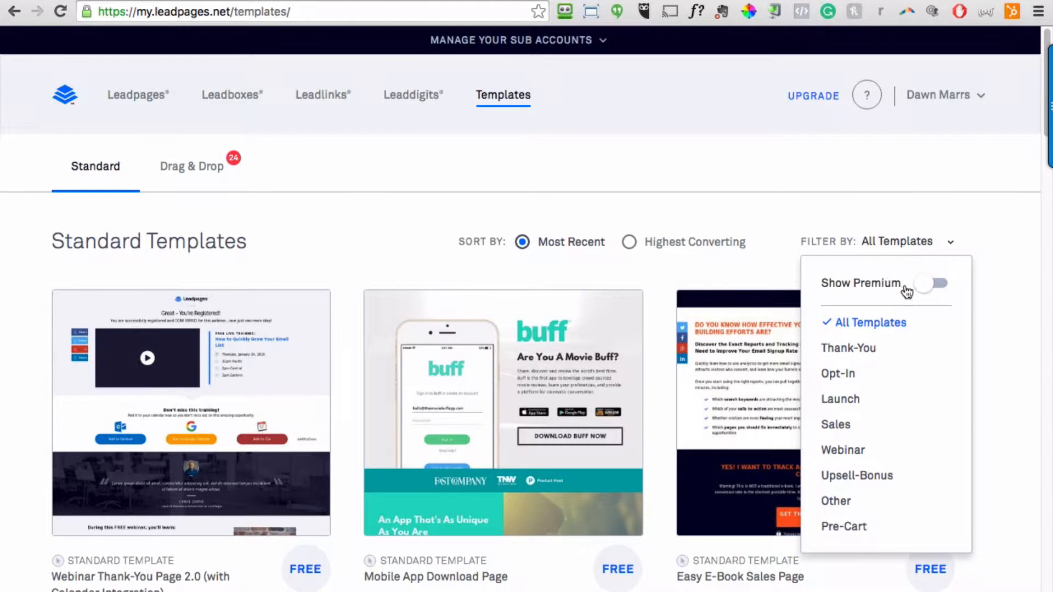
{"action": "left_click", "coordinate": [837, 374]}
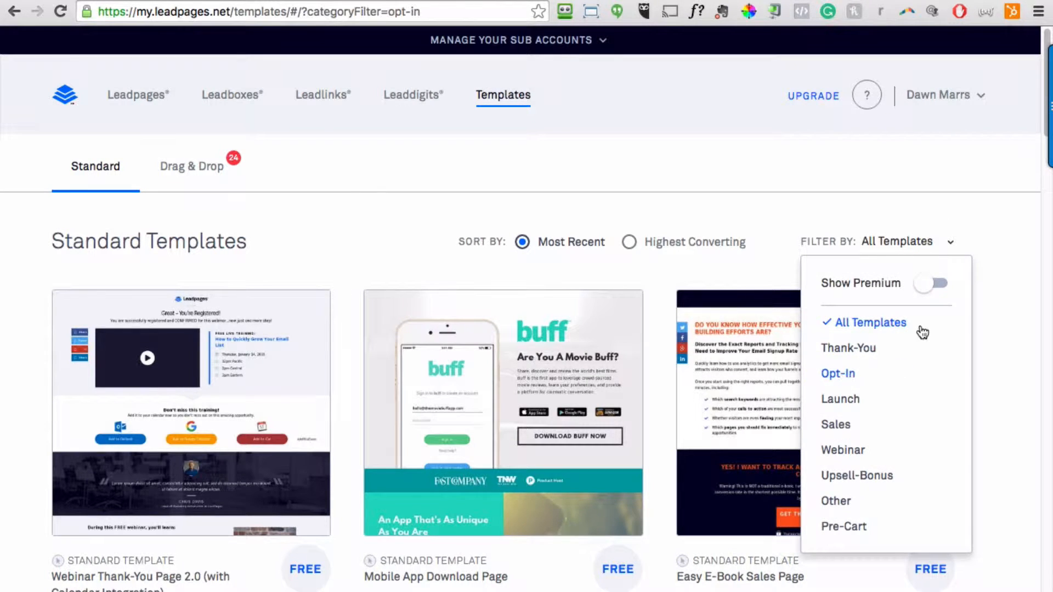
{"action": "left_click", "coordinate": [838, 374]}
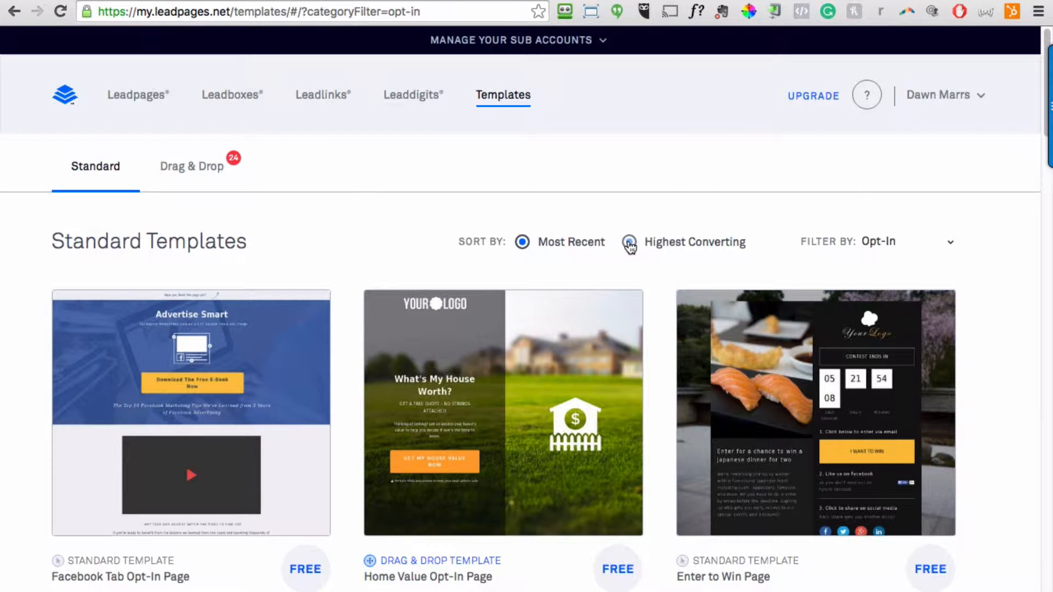
{"action": "left_click", "coordinate": [630, 242]}
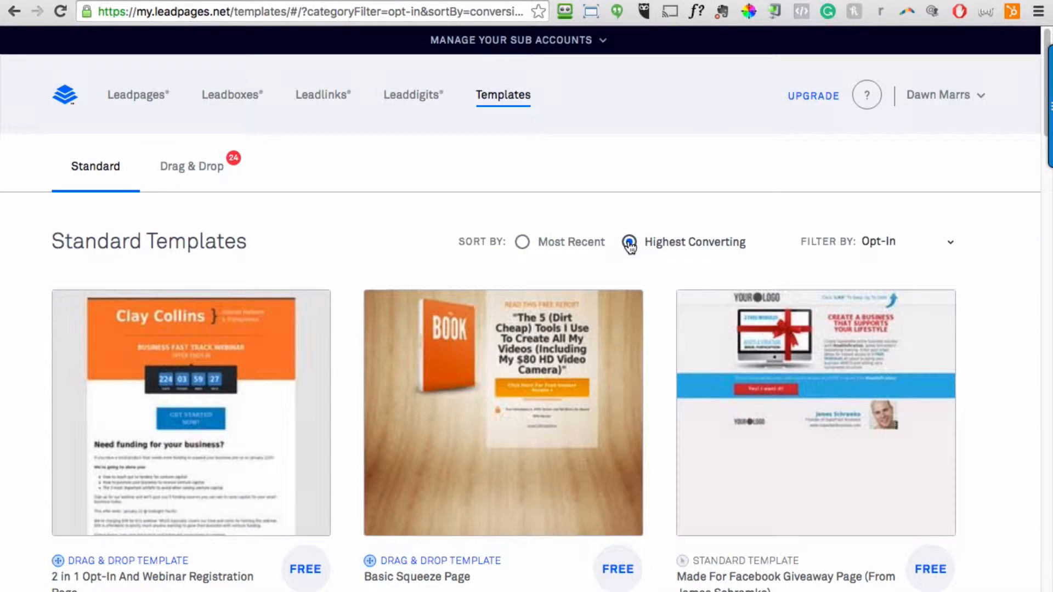
{"action": "left_click", "coordinate": [629, 242]}
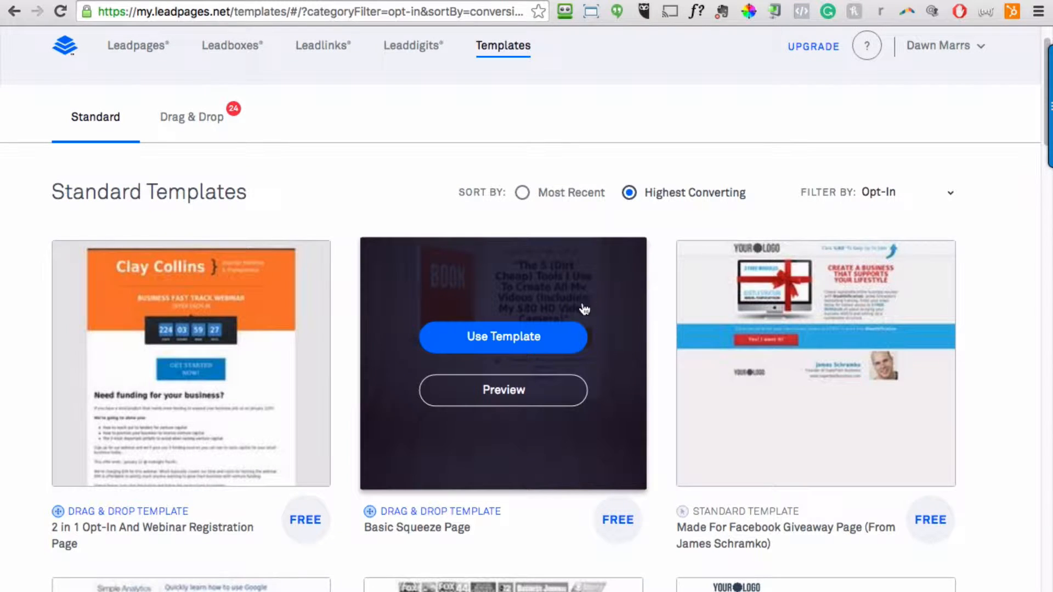
{"action": "mouse_move", "coordinate": [662, 361]}
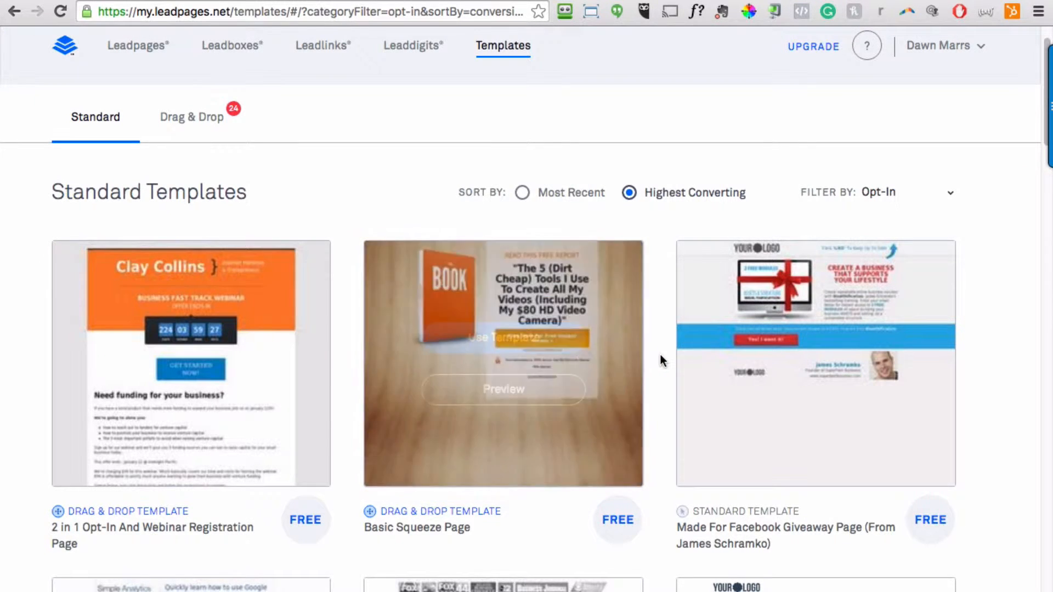
{"action": "scroll", "scroll_direction": "down", "scroll_amount": 3}
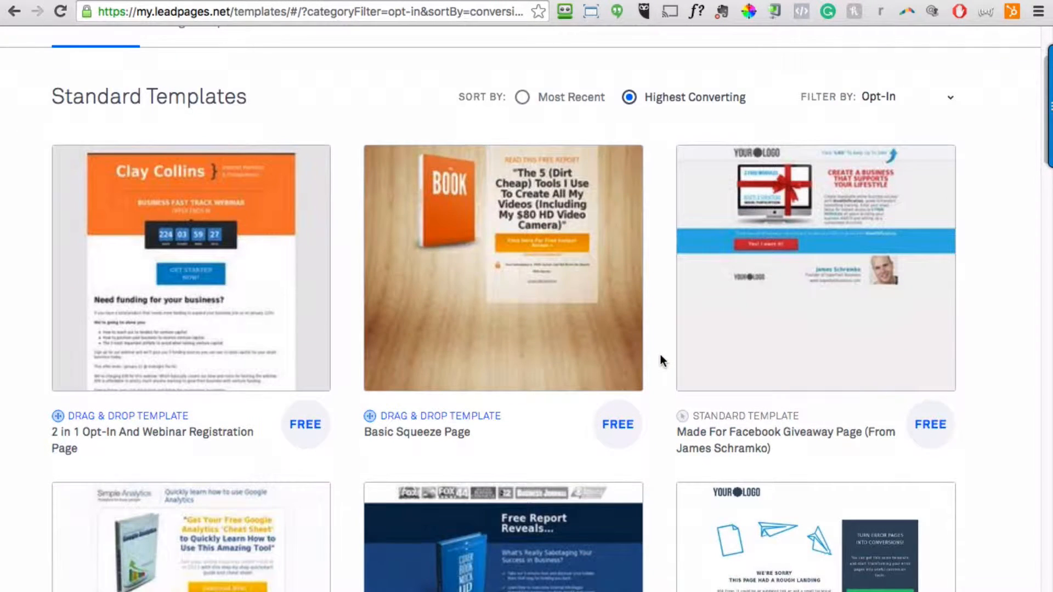
{"action": "scroll", "scroll_direction": "down", "scroll_amount": 3}
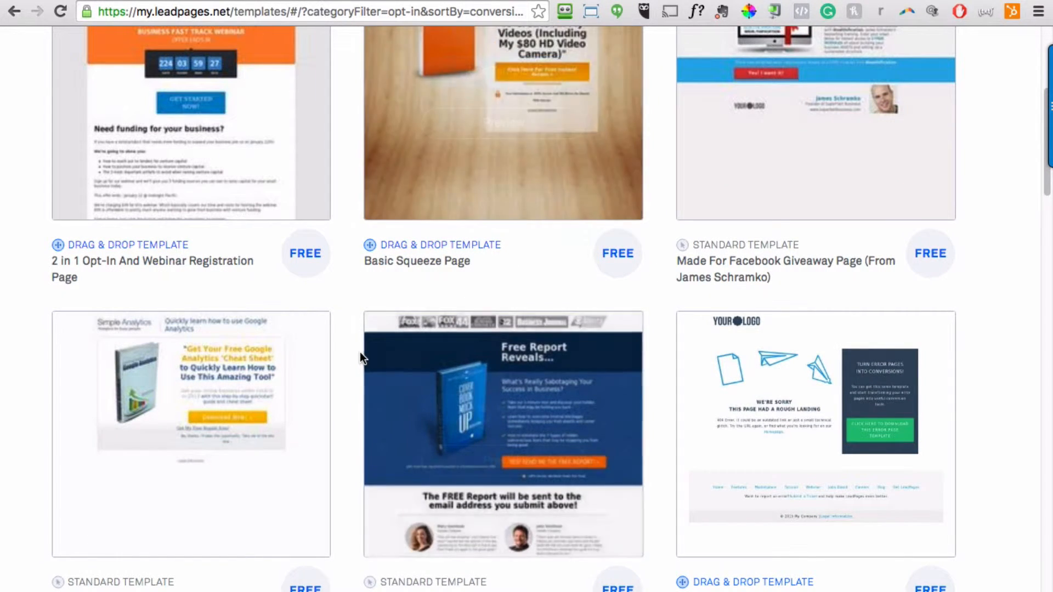
{"action": "scroll", "scroll_direction": "down", "scroll_amount": 3}
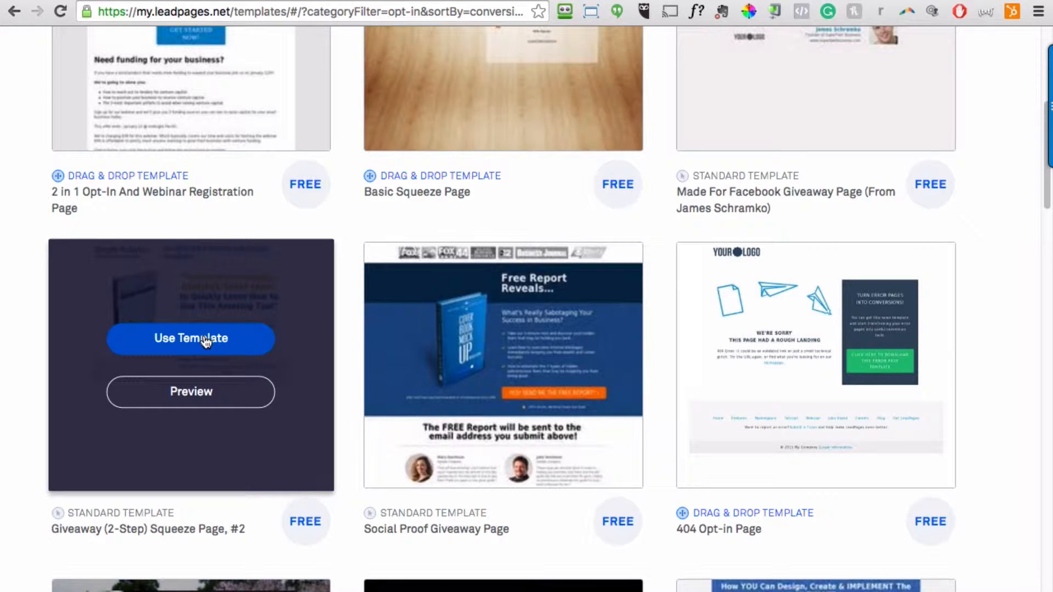
Start a page from Giveaway (2-Step) Squeeze Page #2 and hide its Header section
{"action": "left_click", "coordinate": [191, 338]}
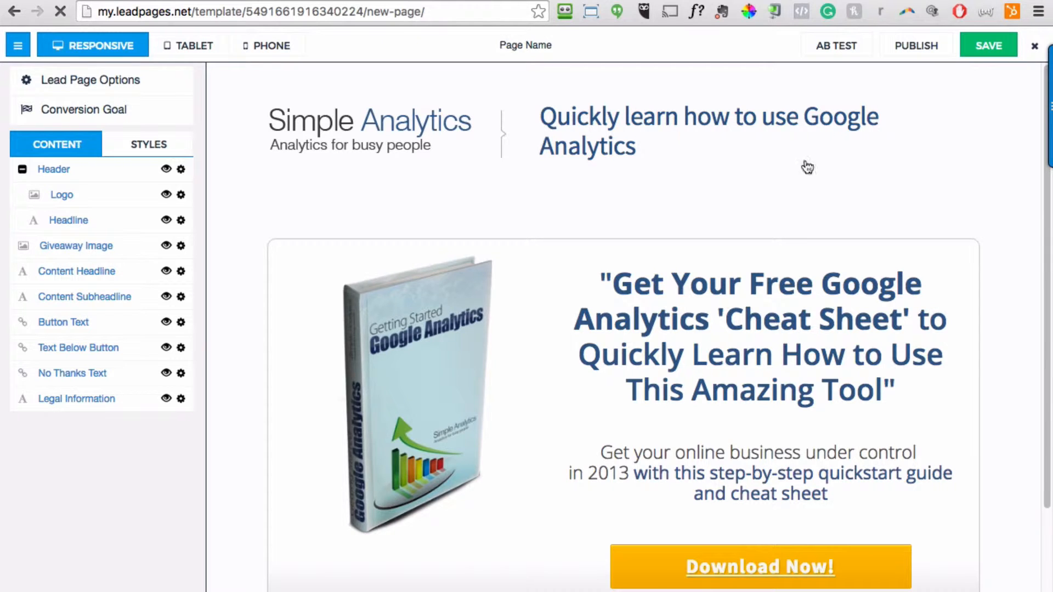
{"action": "left_click", "coordinate": [54, 169]}
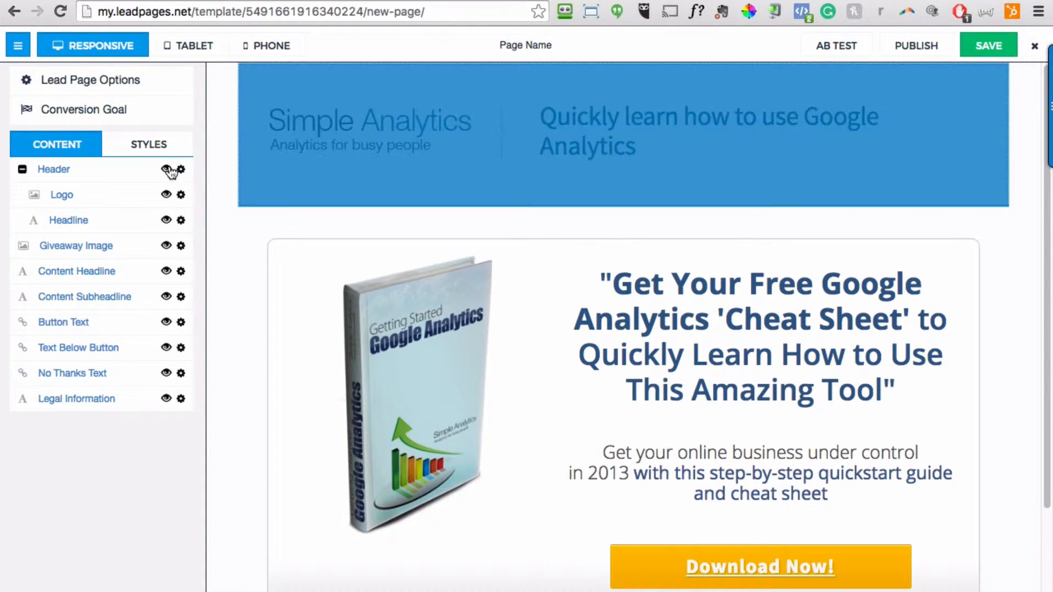
{"action": "left_click", "coordinate": [165, 170]}
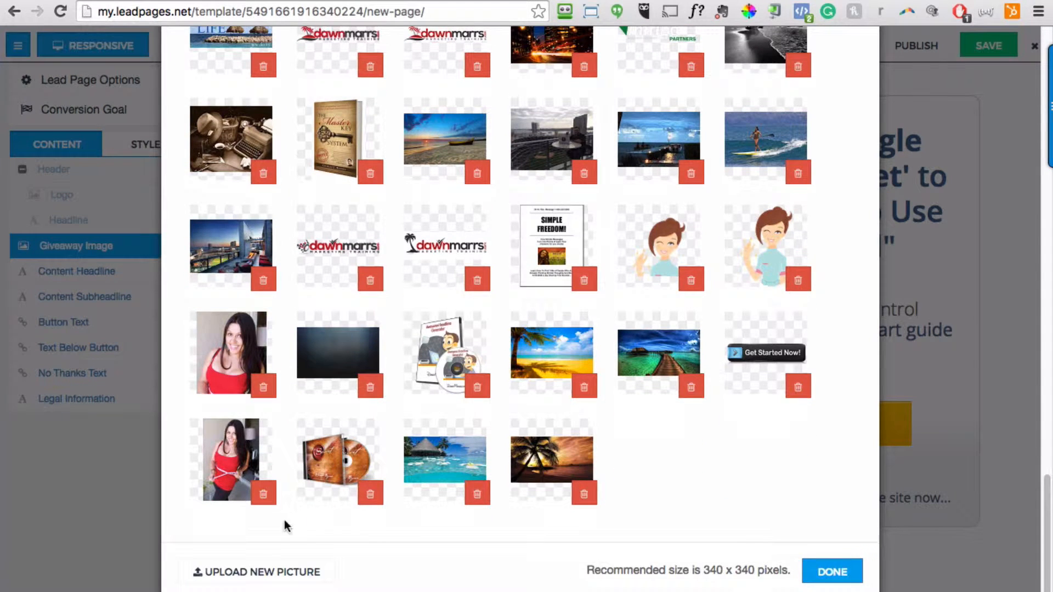
Upload the spiral-notebook ebook cover as the giveaway image and close the image chooser
{"action": "left_click", "coordinate": [258, 572]}
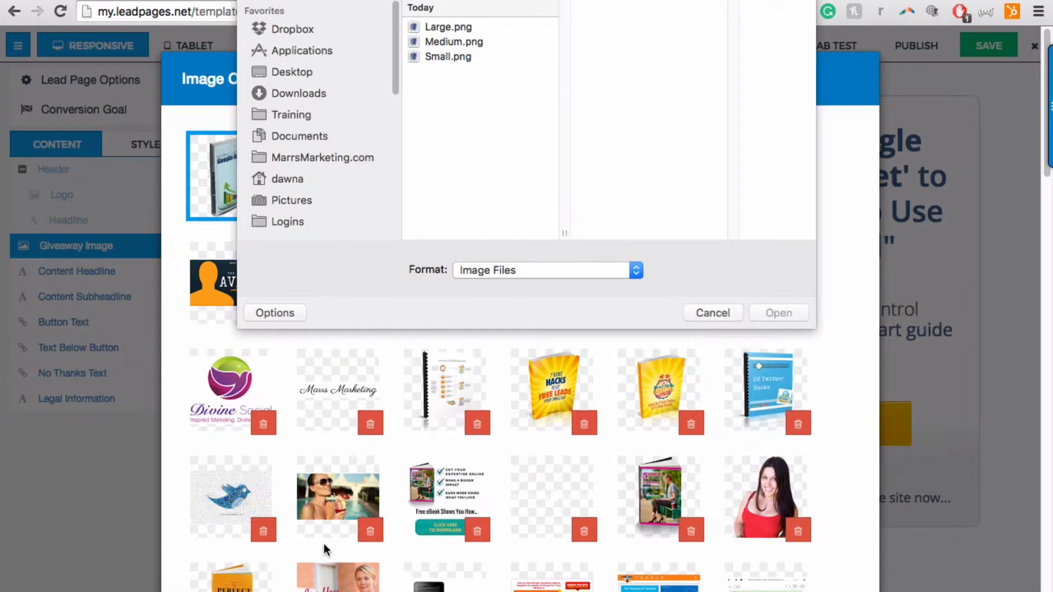
{"action": "left_click", "coordinate": [455, 42]}
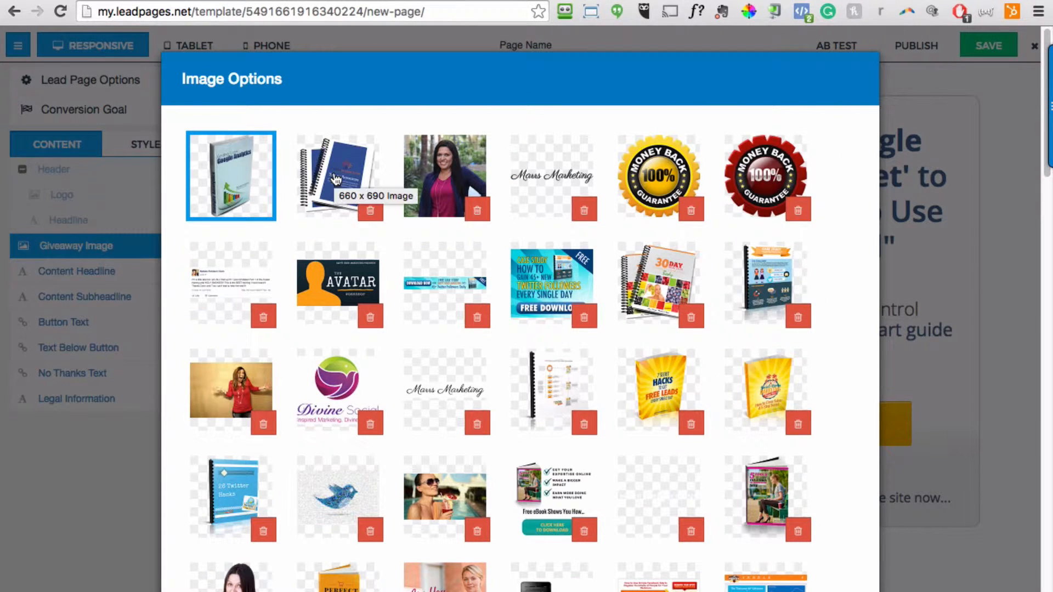
{"action": "scroll", "scroll_direction": "down", "scroll_amount": 3}
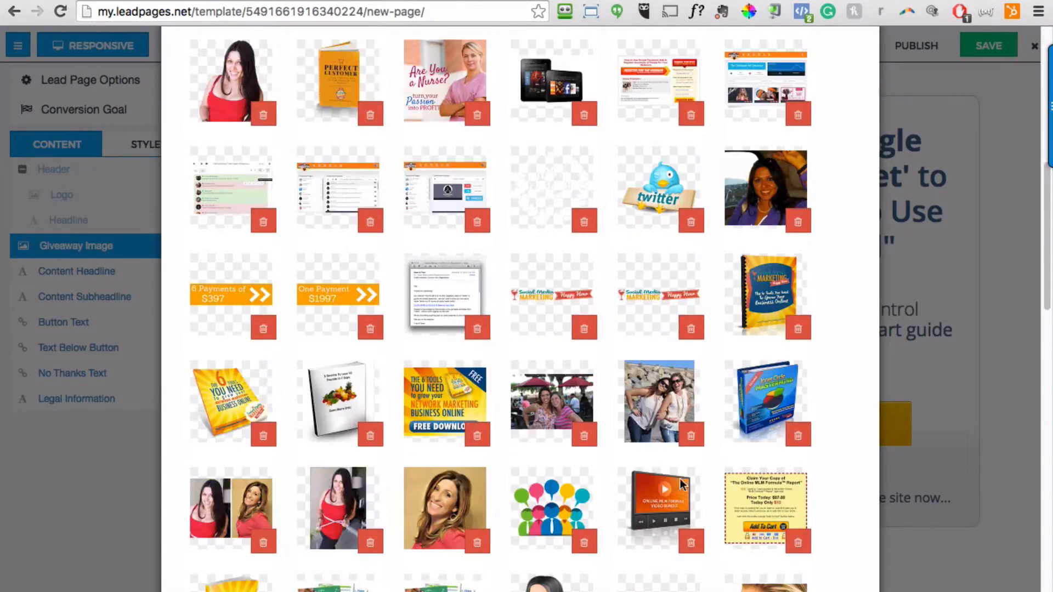
{"action": "scroll", "scroll_direction": "down", "scroll_amount": 3}
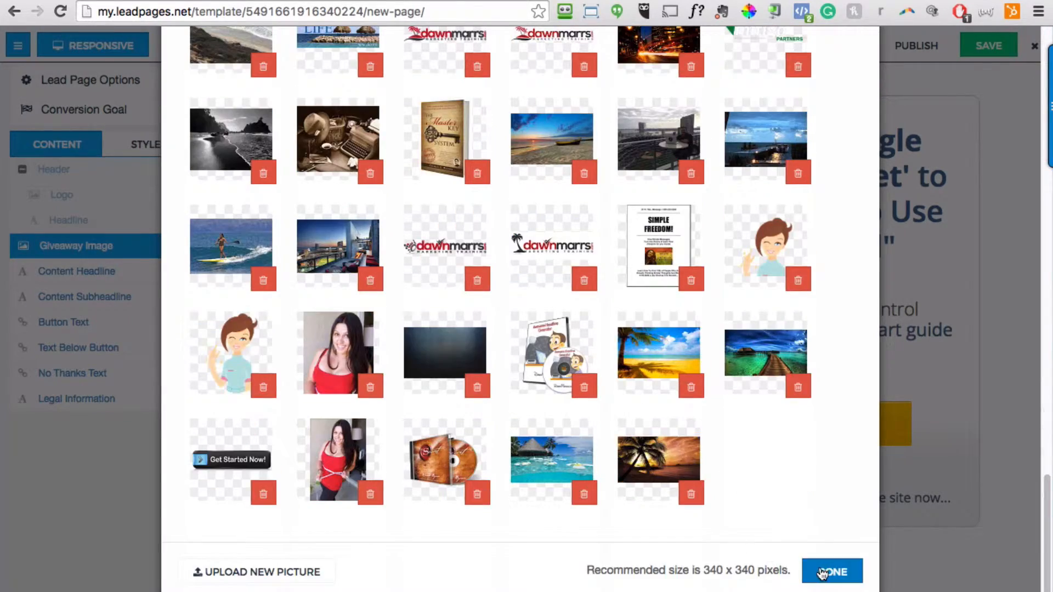
{"action": "left_click", "coordinate": [832, 572]}
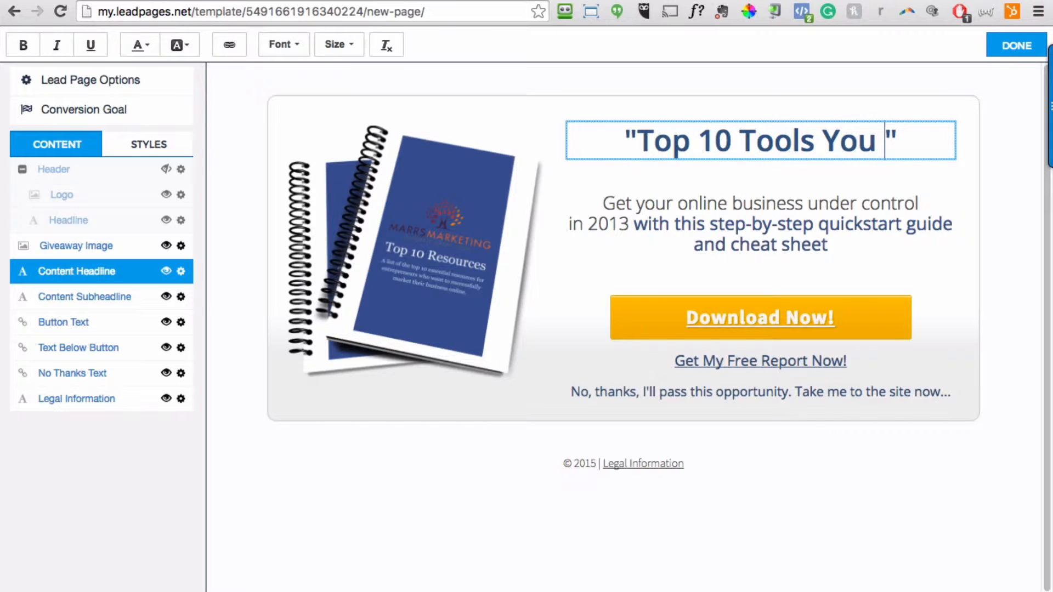
{"action": "type", "text": "Need To Automate Your B"}
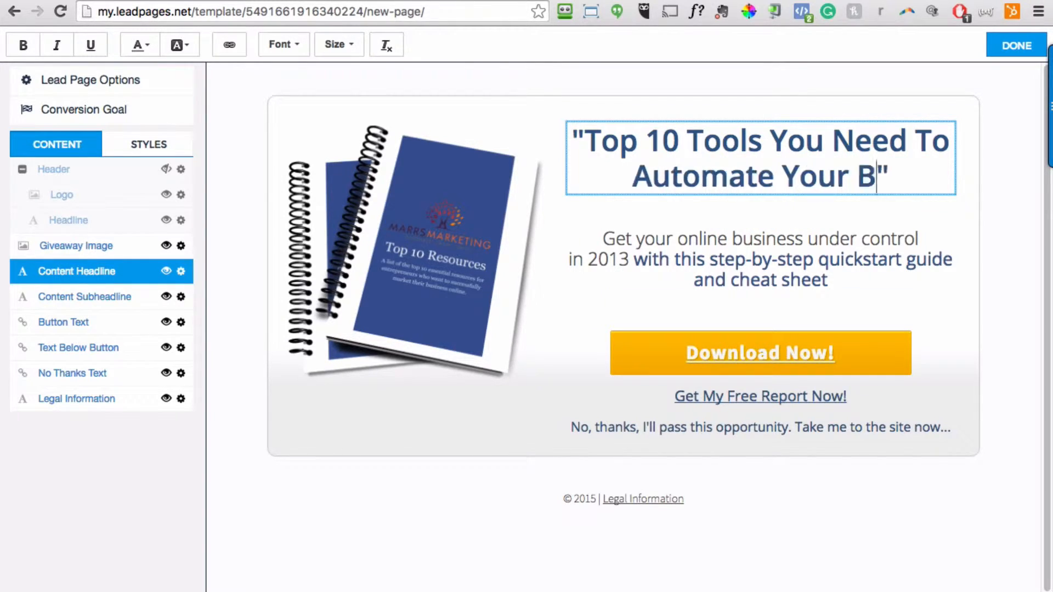
{"action": "type", "text": "Usiness and Get Your Time b"}
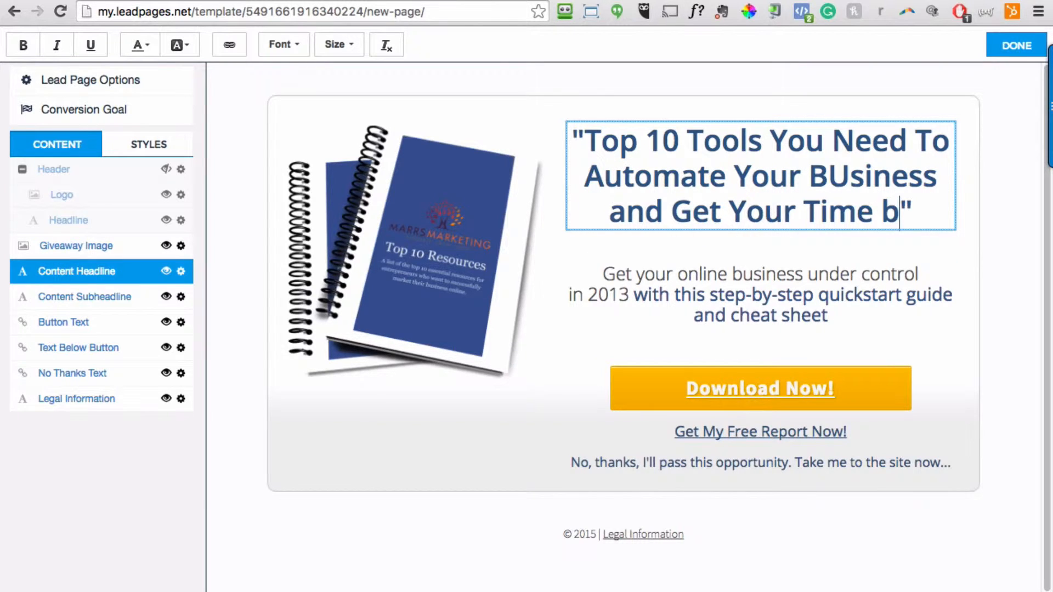
{"action": "type", "text": "ack"}
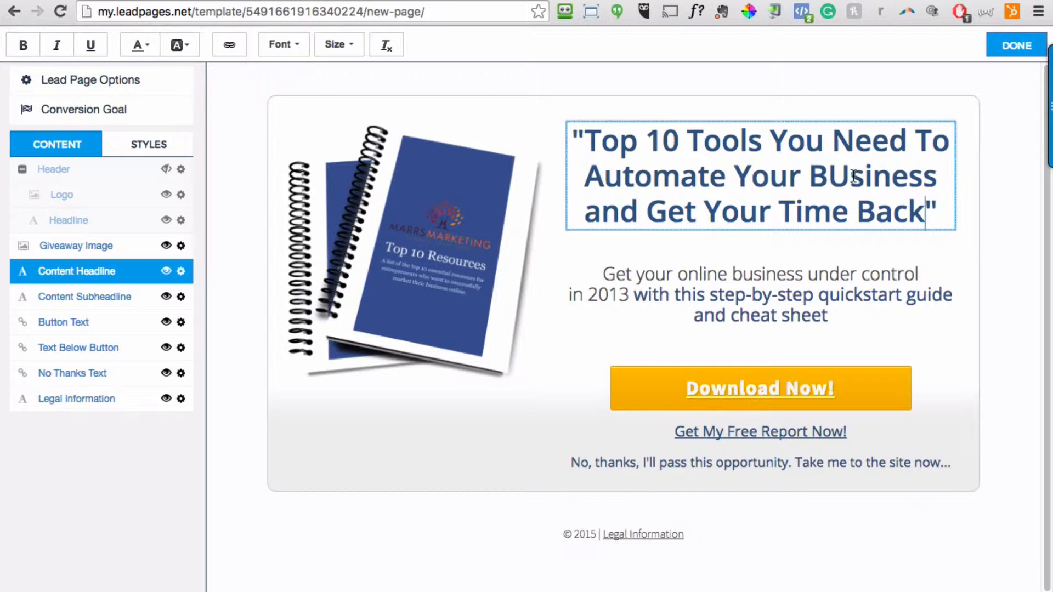
{"action": "type", "text": "Business"}
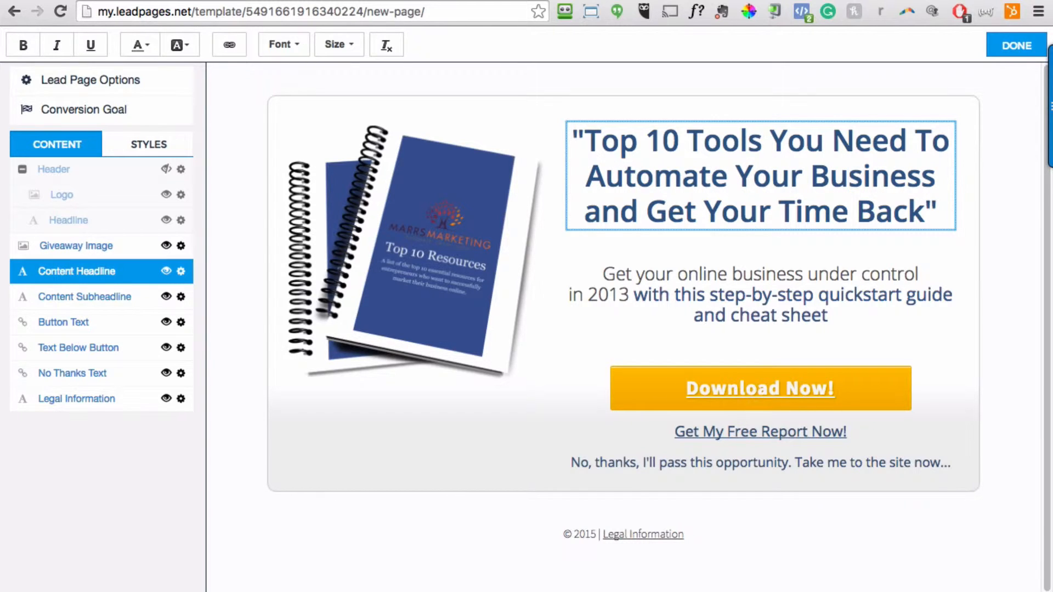
{"action": "left_click", "coordinate": [947, 272]}
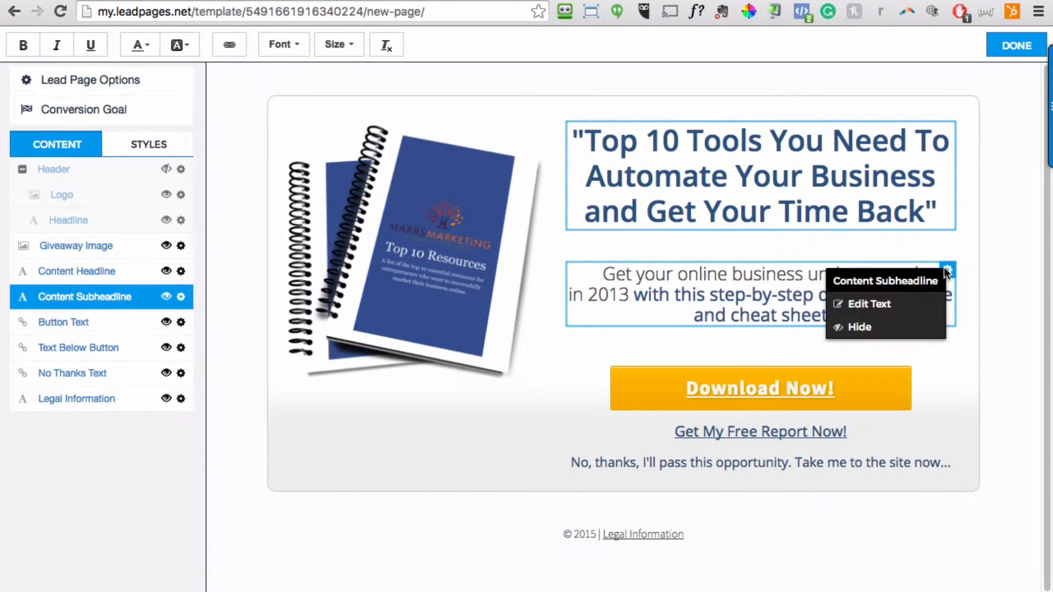
{"action": "left_click", "coordinate": [859, 327]}
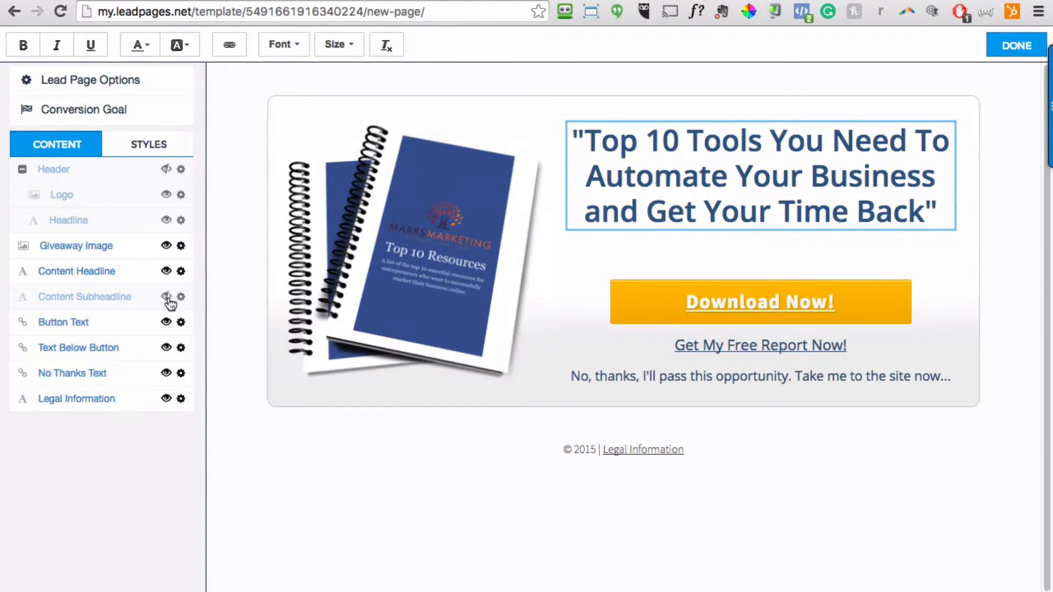
{"action": "left_click", "coordinate": [165, 297]}
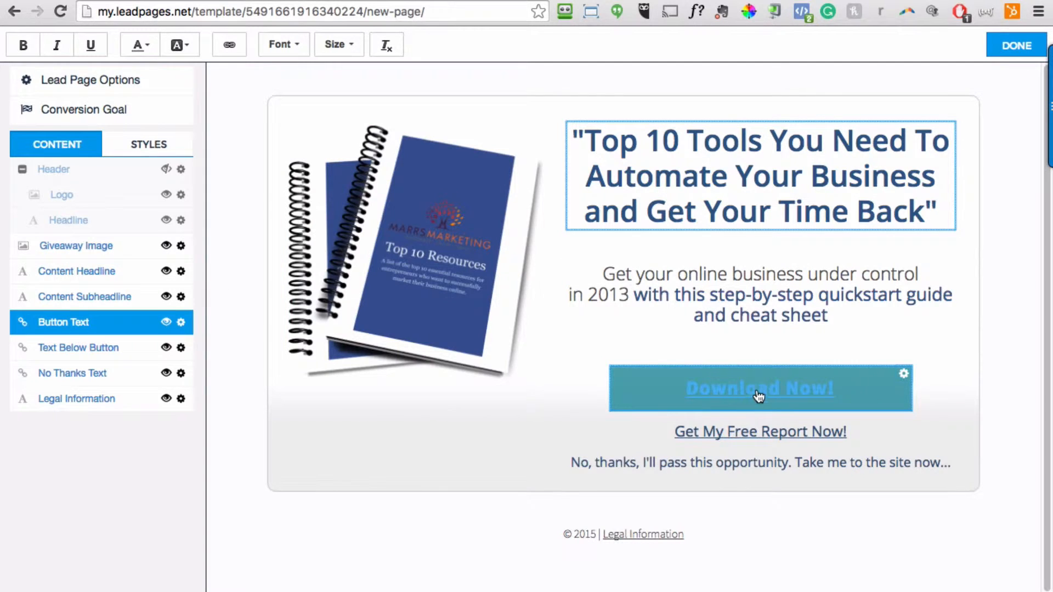
Set the Download Now form image to the Top 10 Resources book thumbnail
{"action": "left_click", "coordinate": [760, 388]}
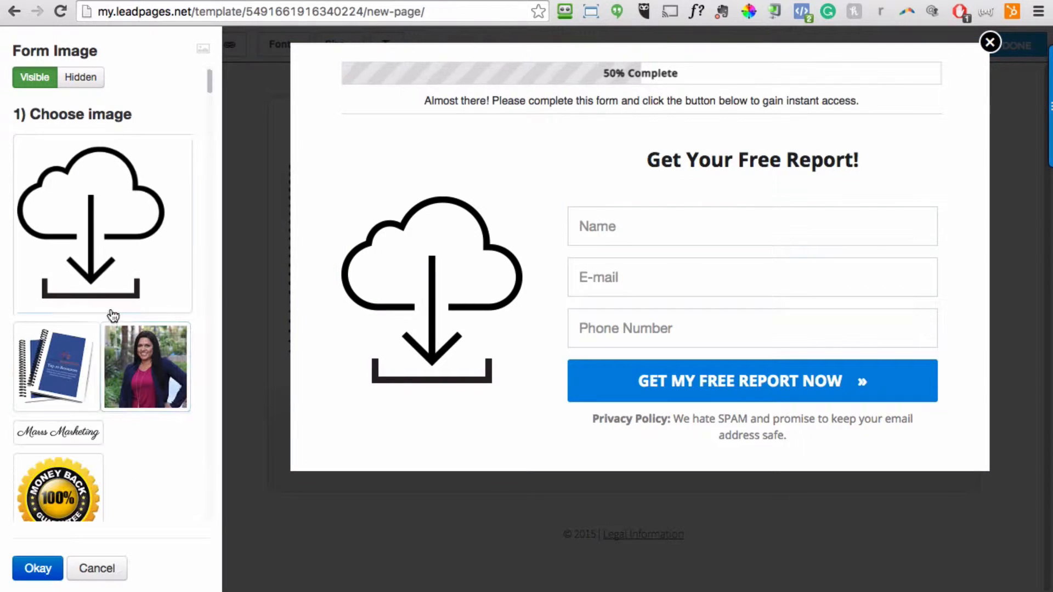
{"action": "left_click", "coordinate": [56, 366]}
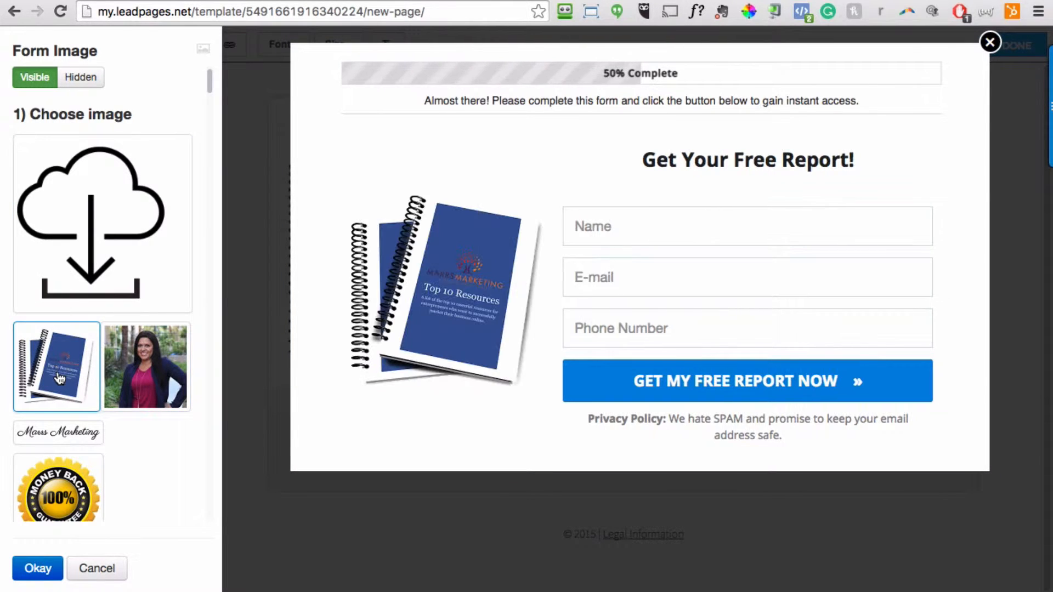
{"action": "left_click", "coordinate": [38, 568]}
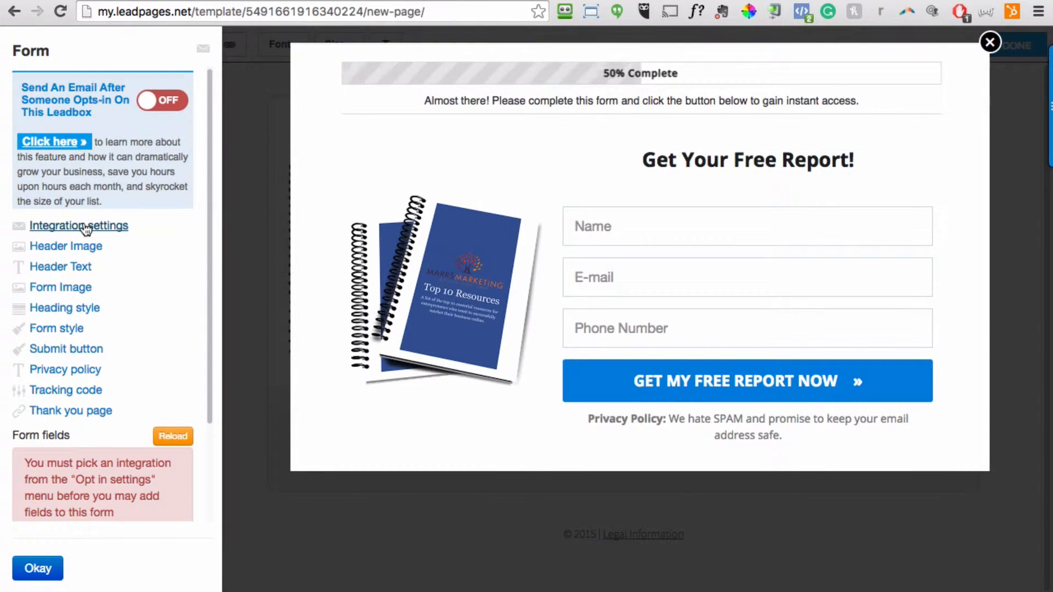
Set the form's email integration to Other and close the form editor
{"action": "left_click", "coordinate": [78, 225]}
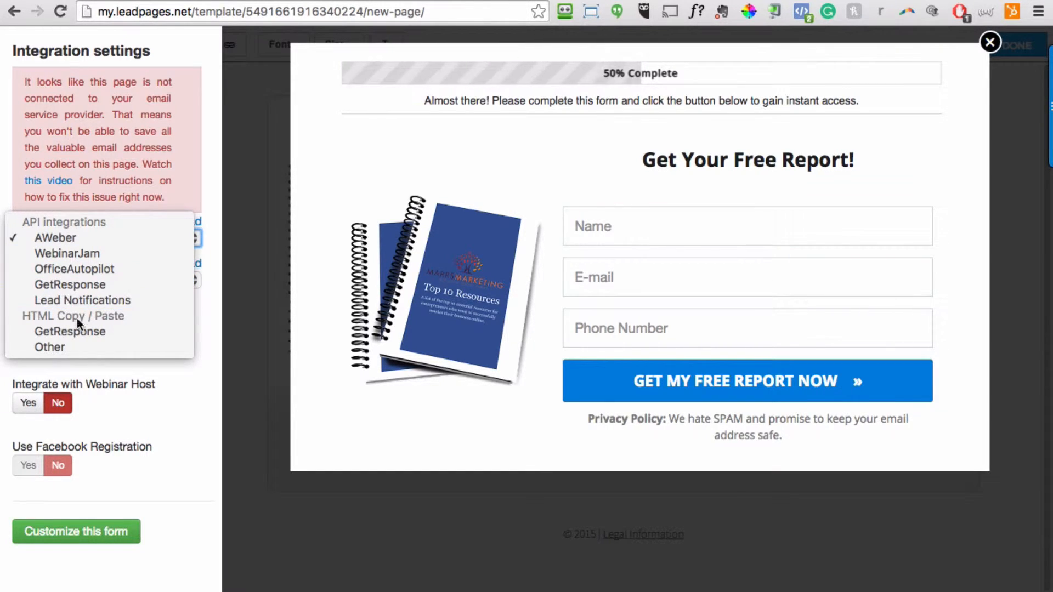
{"action": "mouse_move", "coordinate": [74, 269]}
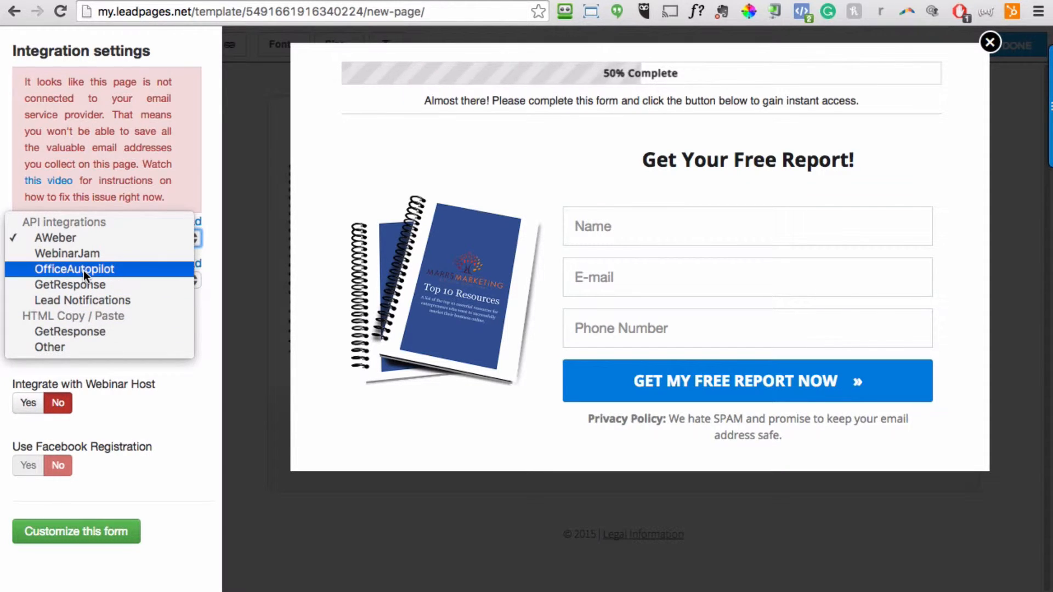
{"action": "mouse_move", "coordinate": [54, 238]}
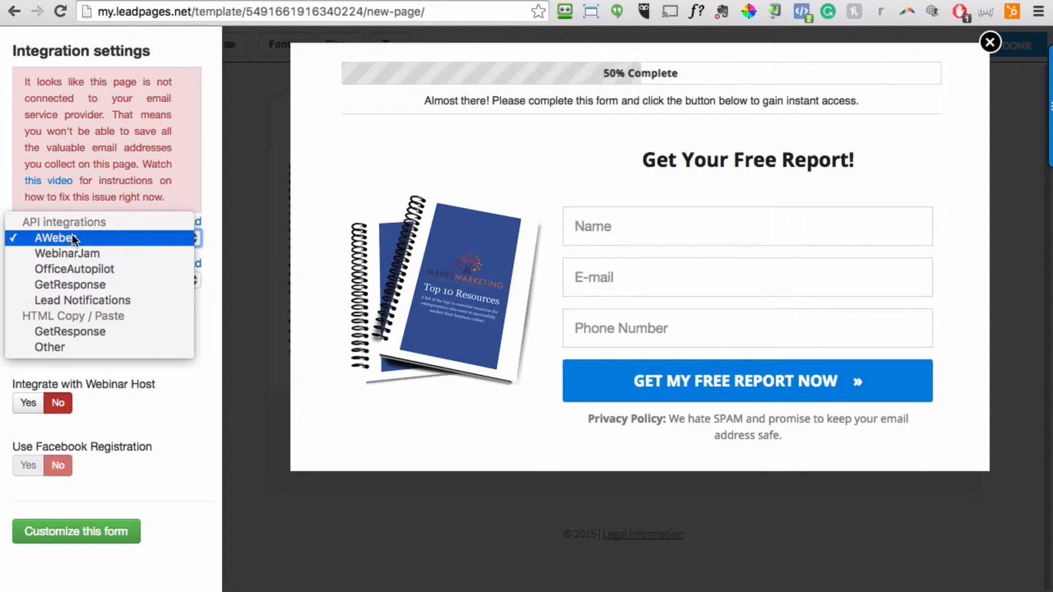
{"action": "mouse_move", "coordinate": [73, 269]}
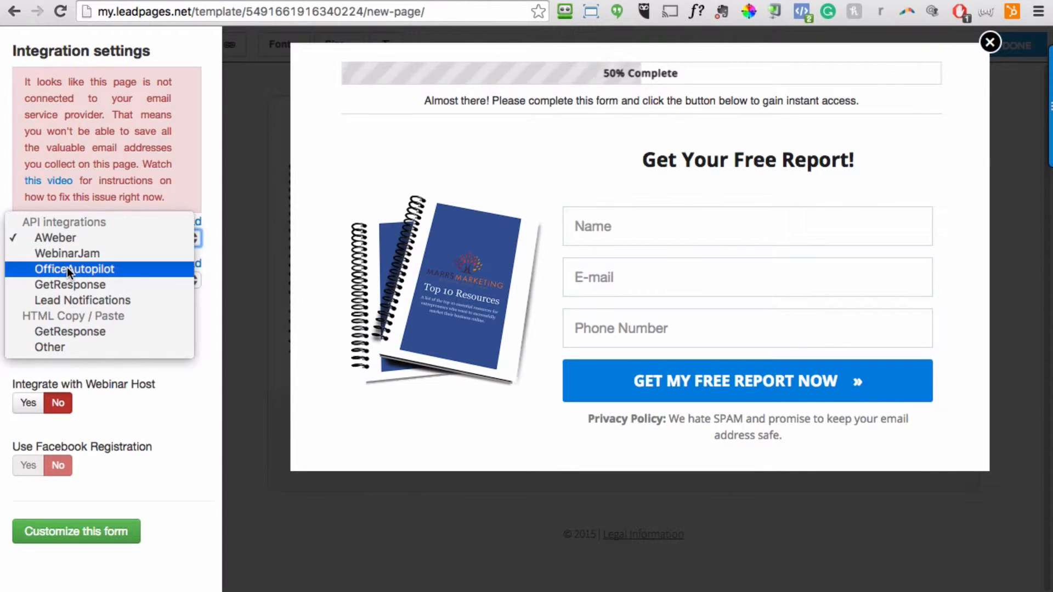
{"action": "mouse_move", "coordinate": [70, 284]}
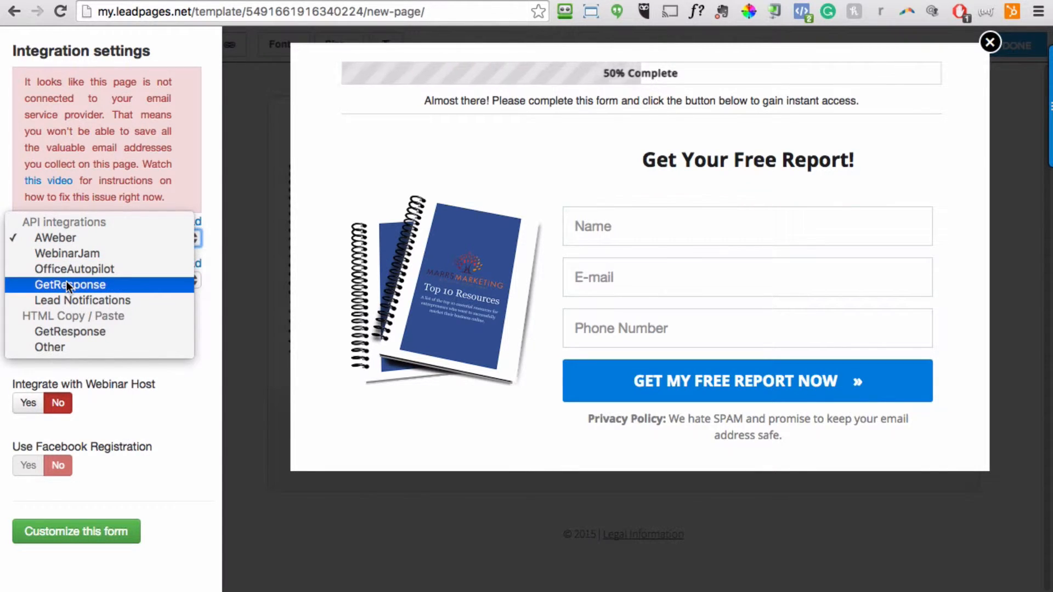
{"action": "mouse_move", "coordinate": [50, 347]}
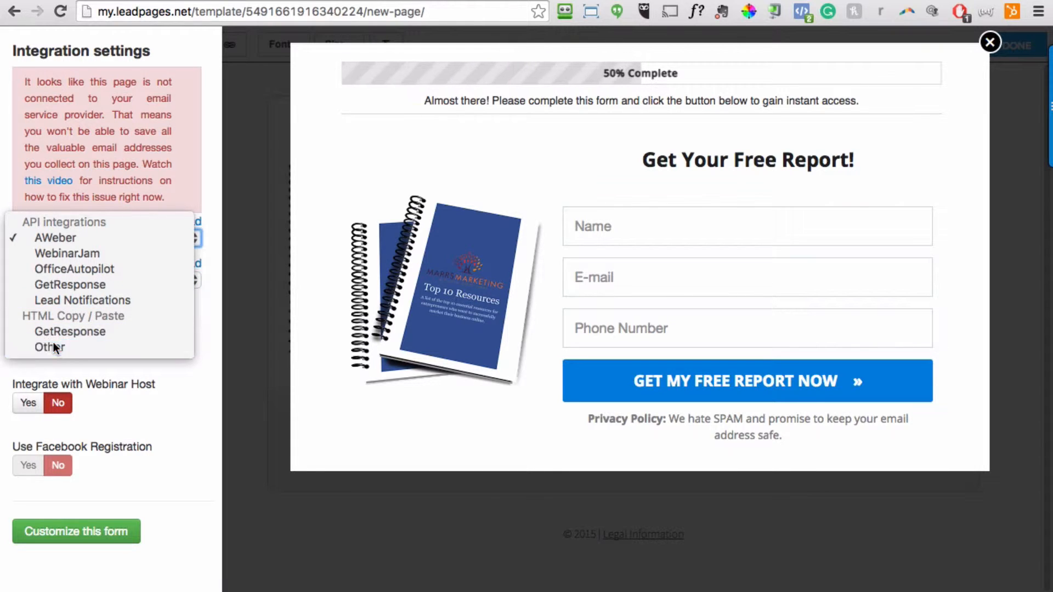
{"action": "left_click", "coordinate": [48, 348]}
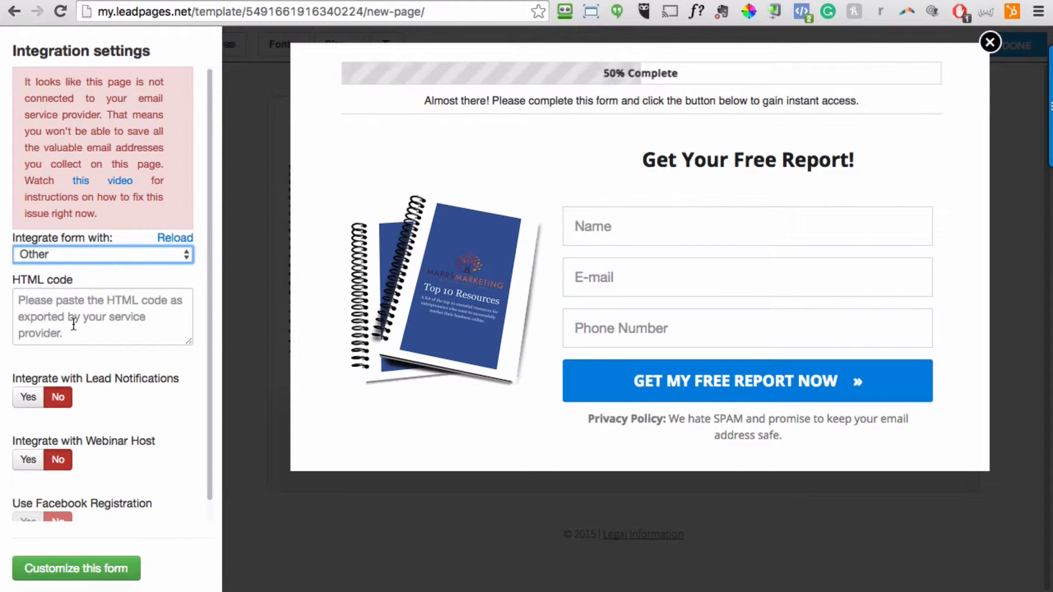
{"action": "left_click", "coordinate": [75, 568]}
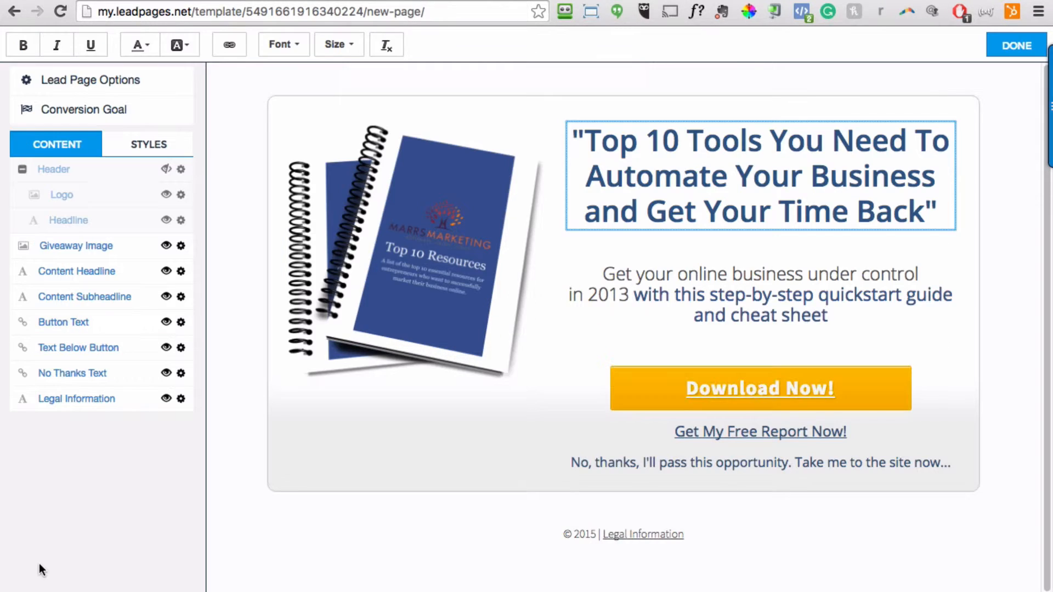
Name the page 'demooptin' in Lead Page Options and save it
{"action": "left_click", "coordinate": [414, 252]}
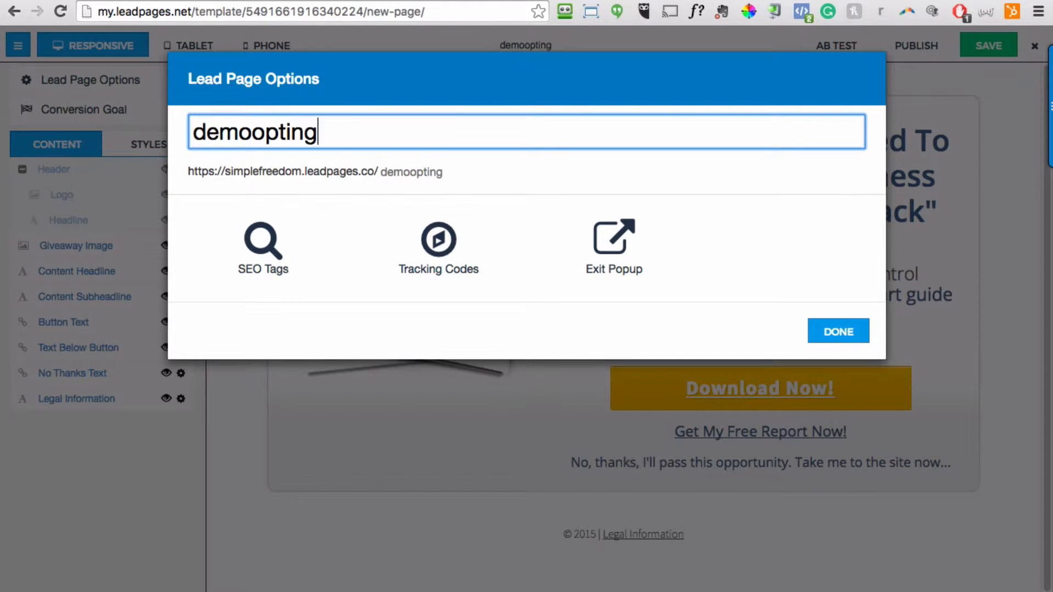
{"action": "left_click", "coordinate": [839, 331]}
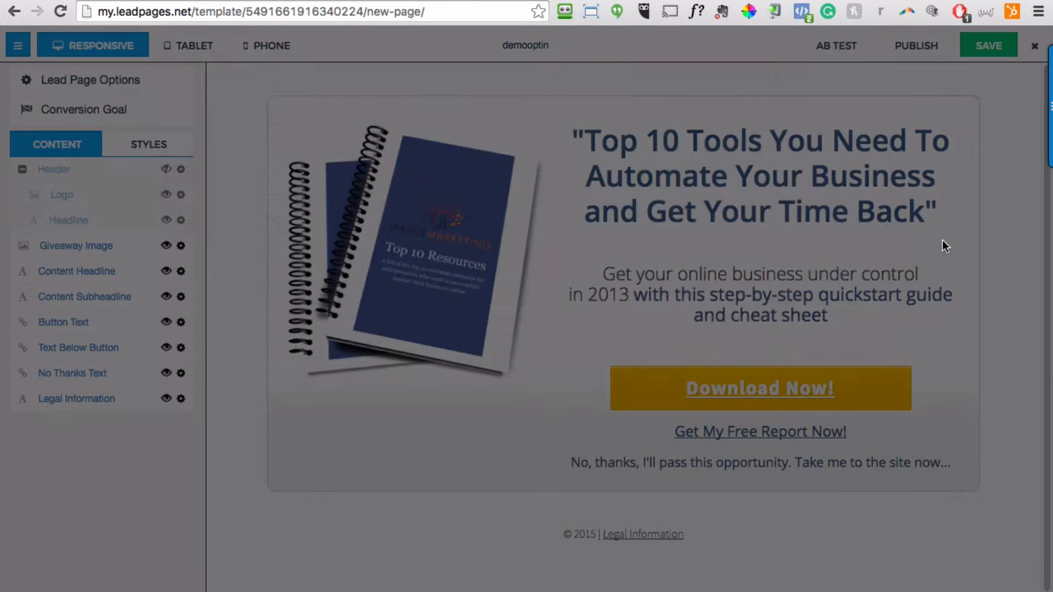
{"action": "left_click", "coordinate": [987, 45]}
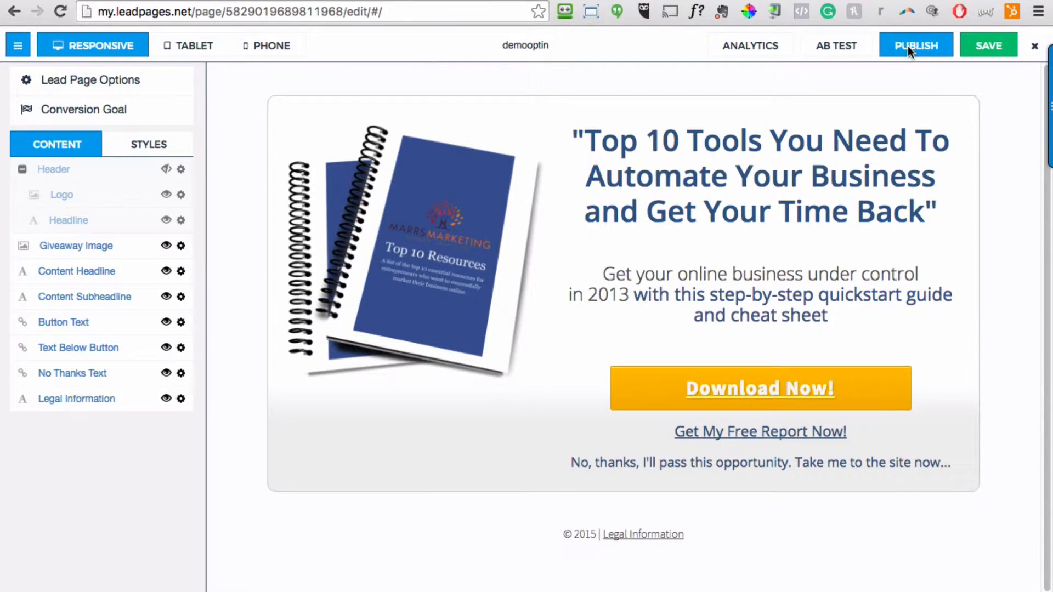
Publish the page on Leadpages and view it live at simplefreedom.leadpages.co/demooptin
{"action": "left_click", "coordinate": [916, 45]}
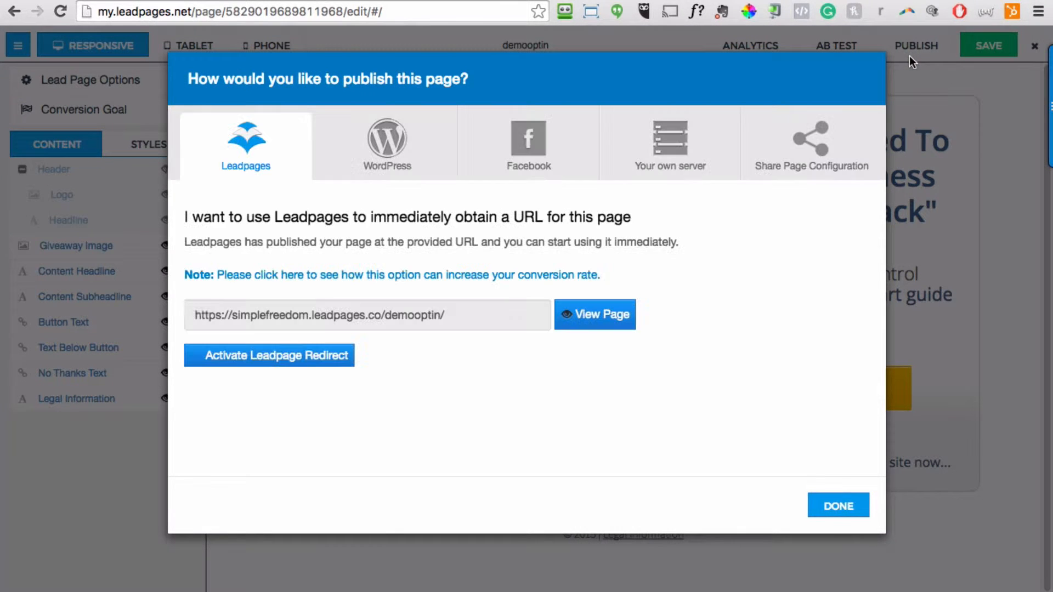
{"action": "left_click", "coordinate": [593, 314]}
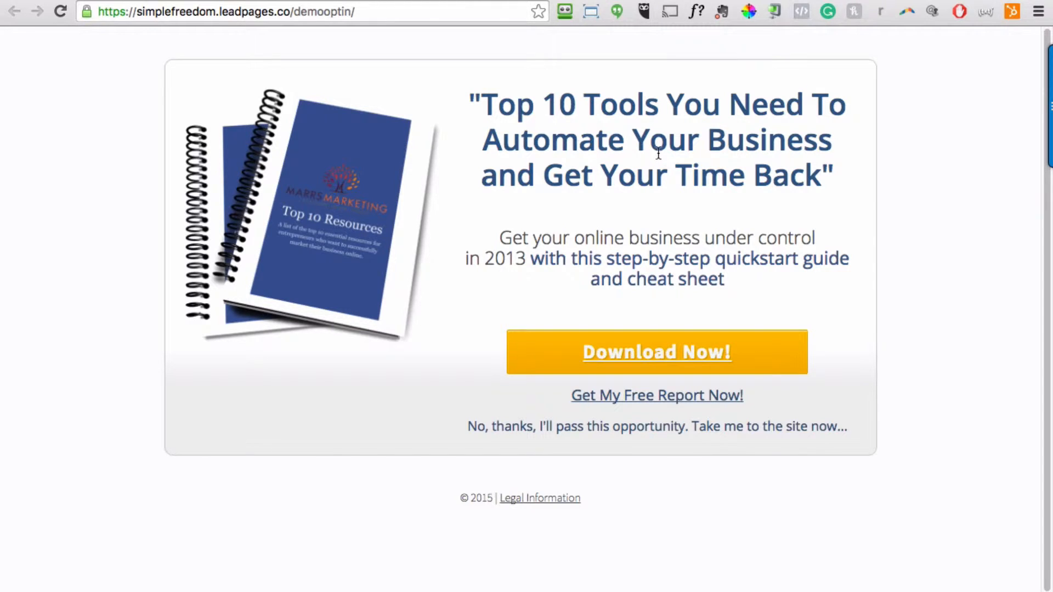
{"action": "mouse_move", "coordinate": [665, 166]}
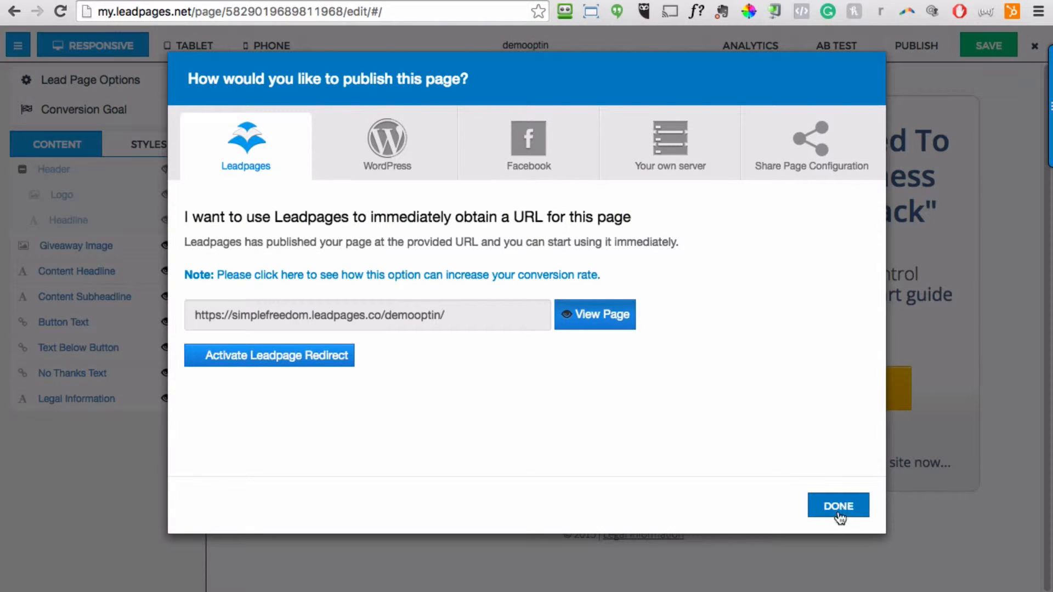
Redirect the form's thank-you page to the Beacon marrsmarketing/top-10-resources ebook and save
{"action": "left_click", "coordinate": [837, 506]}
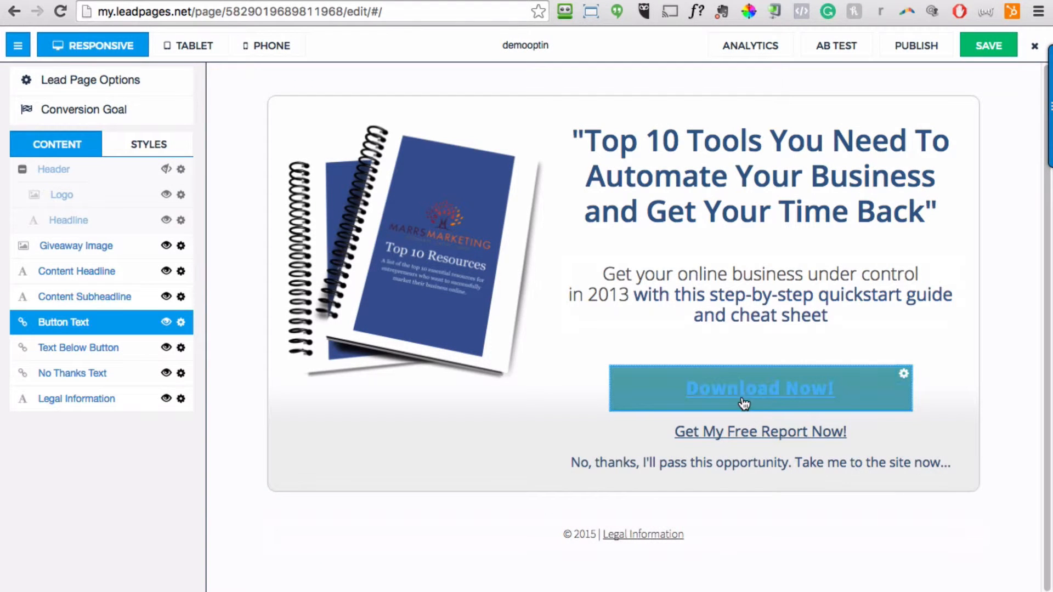
{"action": "left_click", "coordinate": [760, 388]}
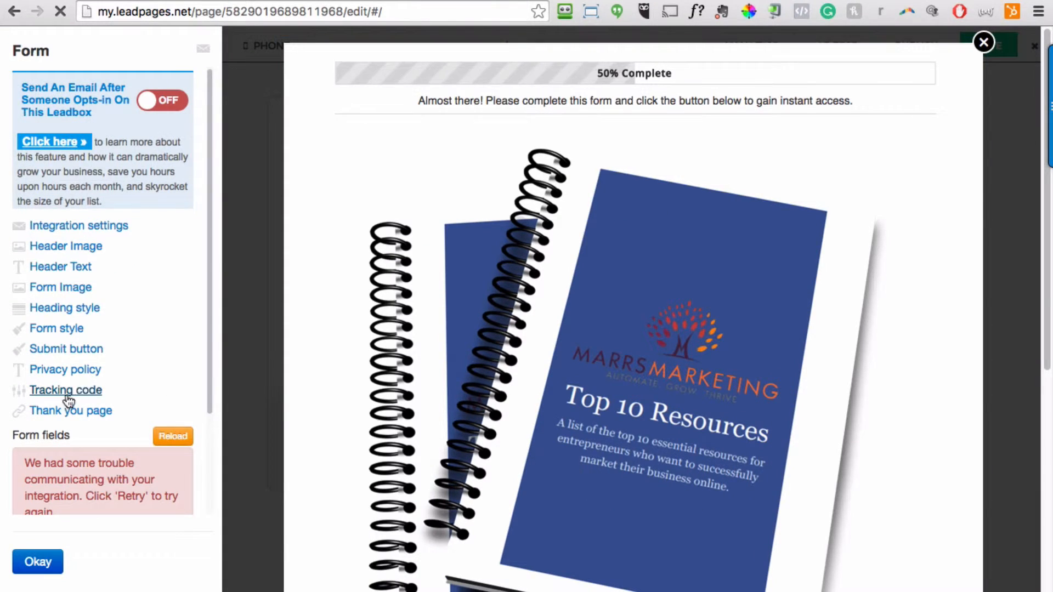
{"action": "left_click", "coordinate": [71, 410]}
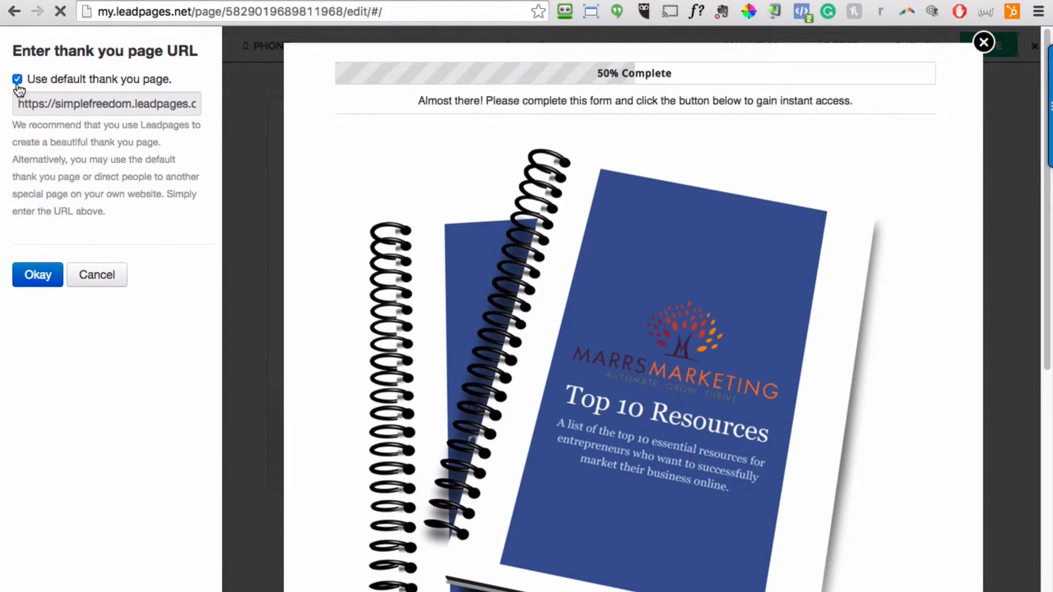
{"action": "left_click", "coordinate": [17, 79]}
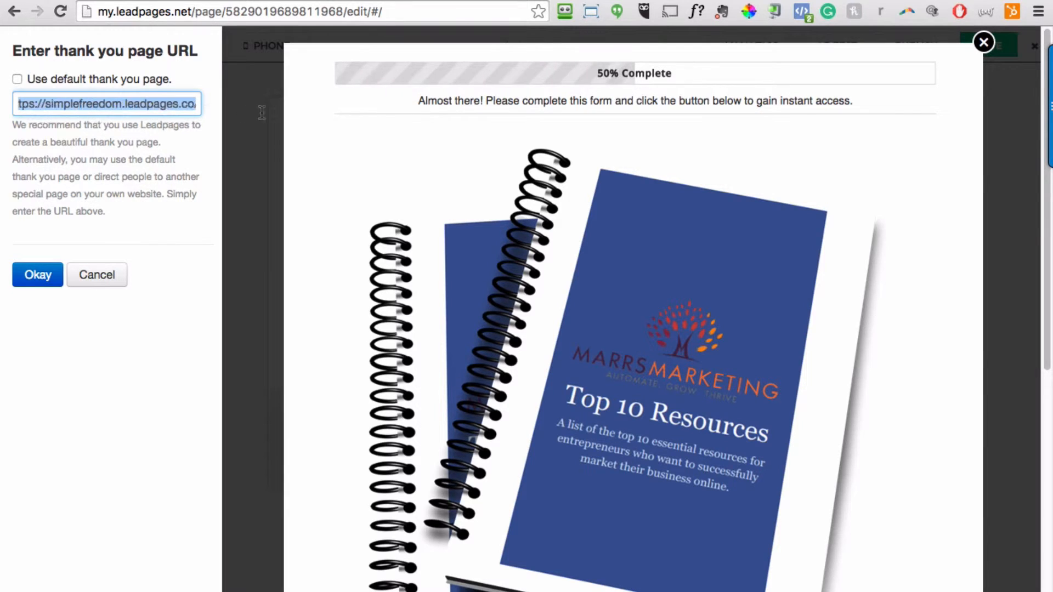
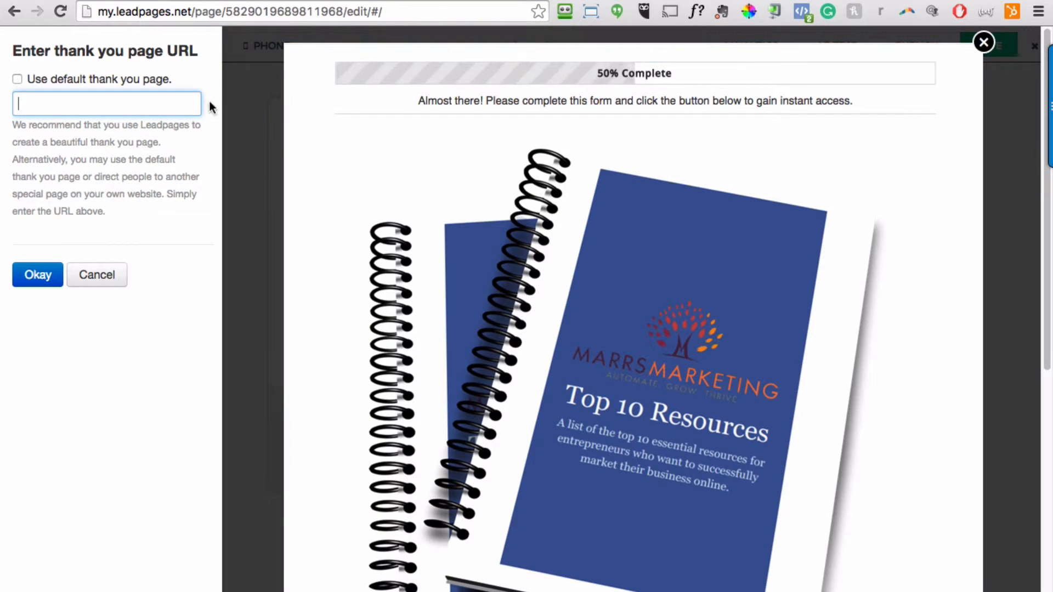
{"action": "type", "text": "/marrsmarketing/top-10-resources"}
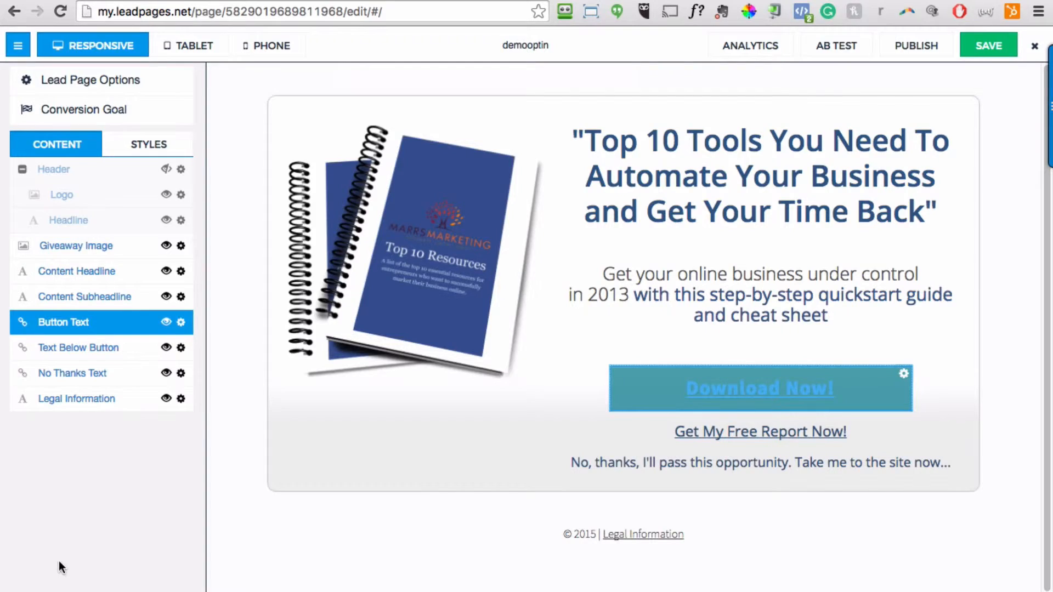
{"action": "left_click", "coordinate": [987, 45]}
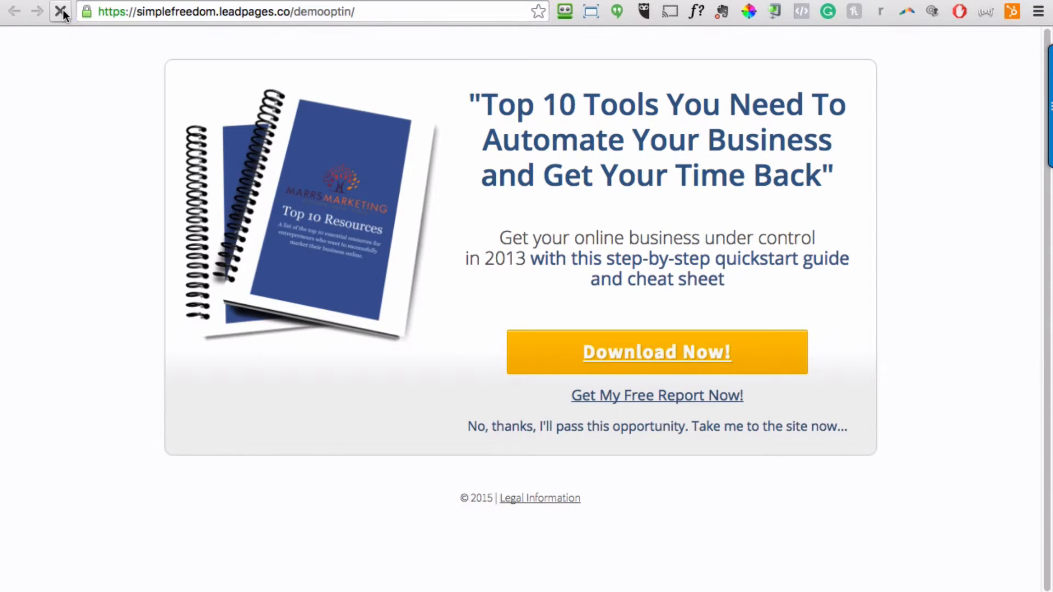
Reload the live page, enter the name Dawn in the opt-in form, and submit it
{"action": "left_click", "coordinate": [61, 12]}
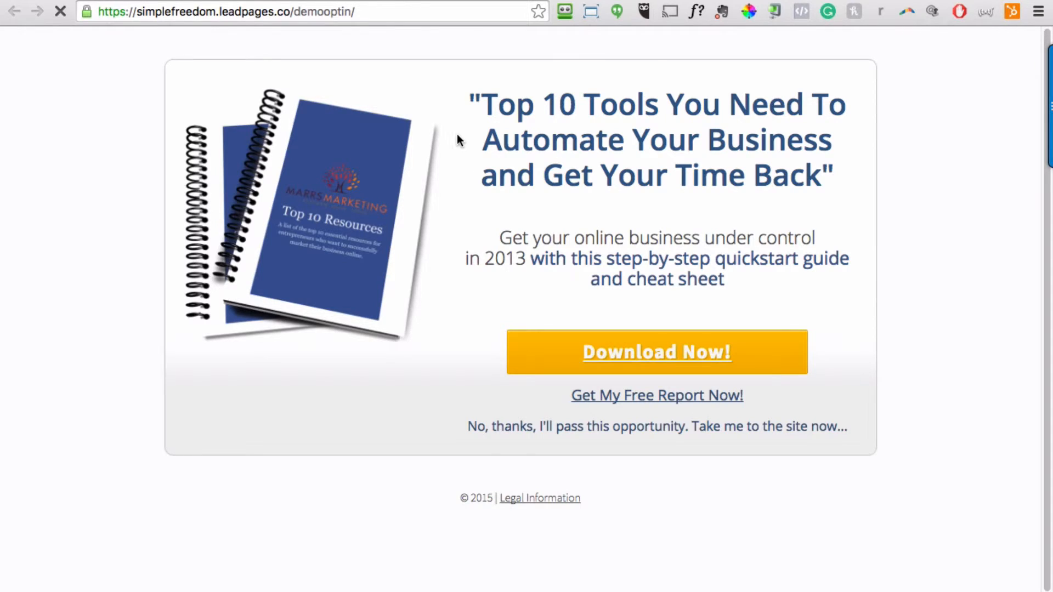
{"action": "mouse_move", "coordinate": [507, 124]}
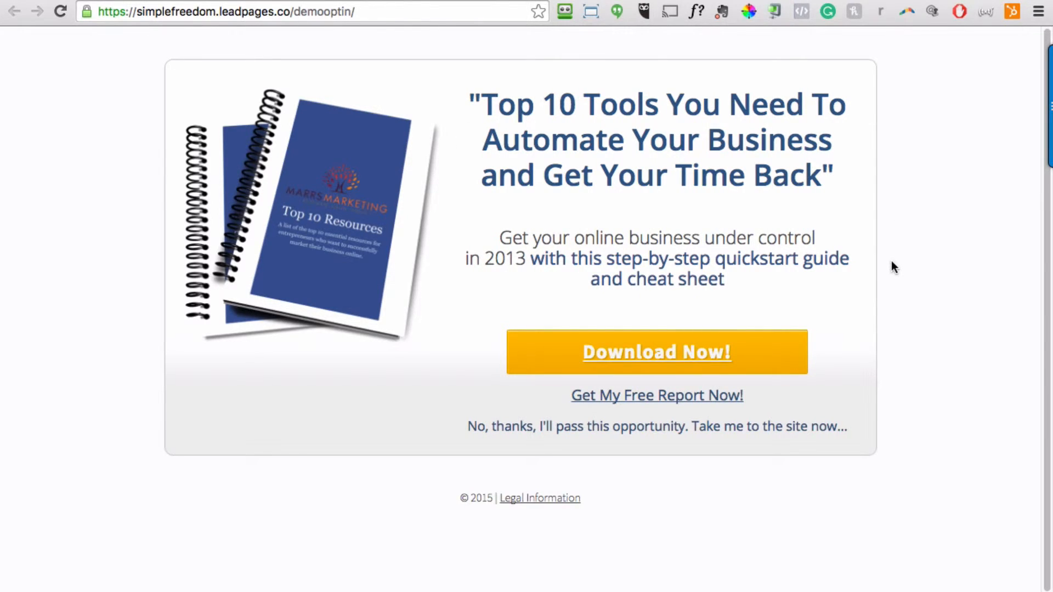
{"action": "left_click", "coordinate": [657, 352]}
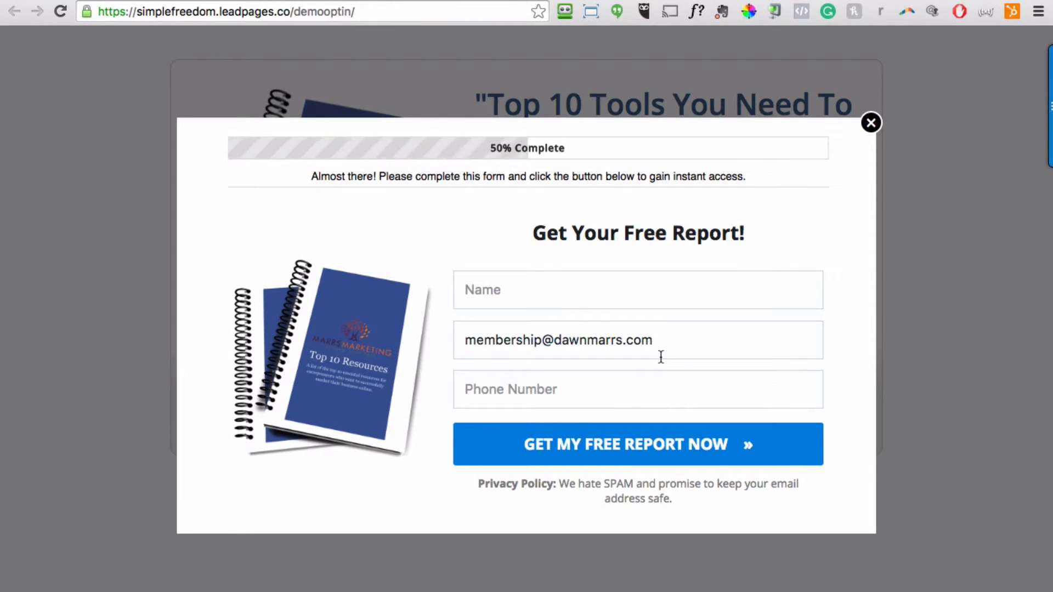
{"action": "mouse_move", "coordinate": [537, 374]}
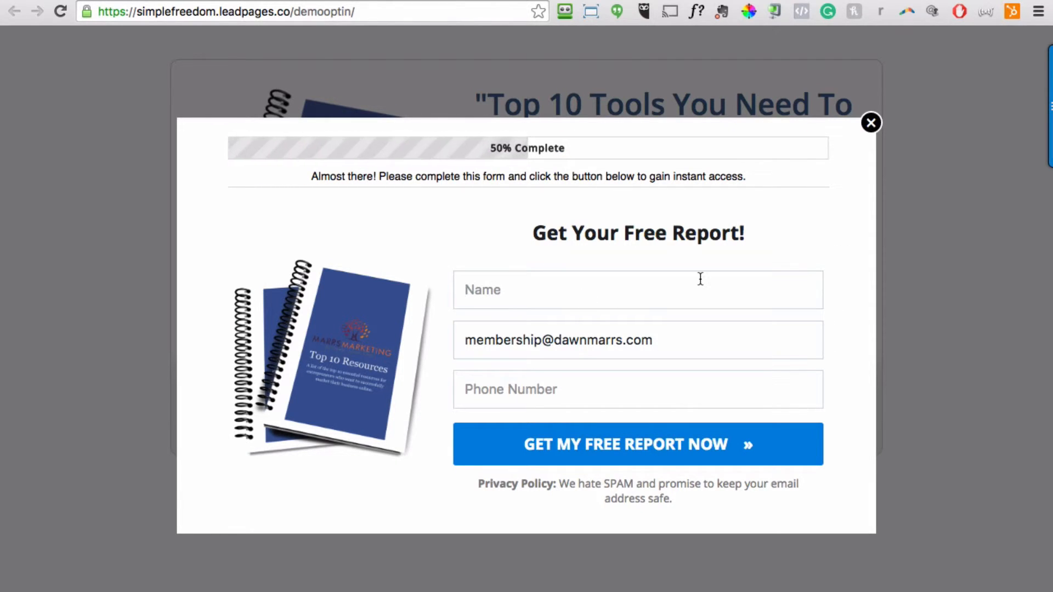
{"action": "type", "text": "Dawn"}
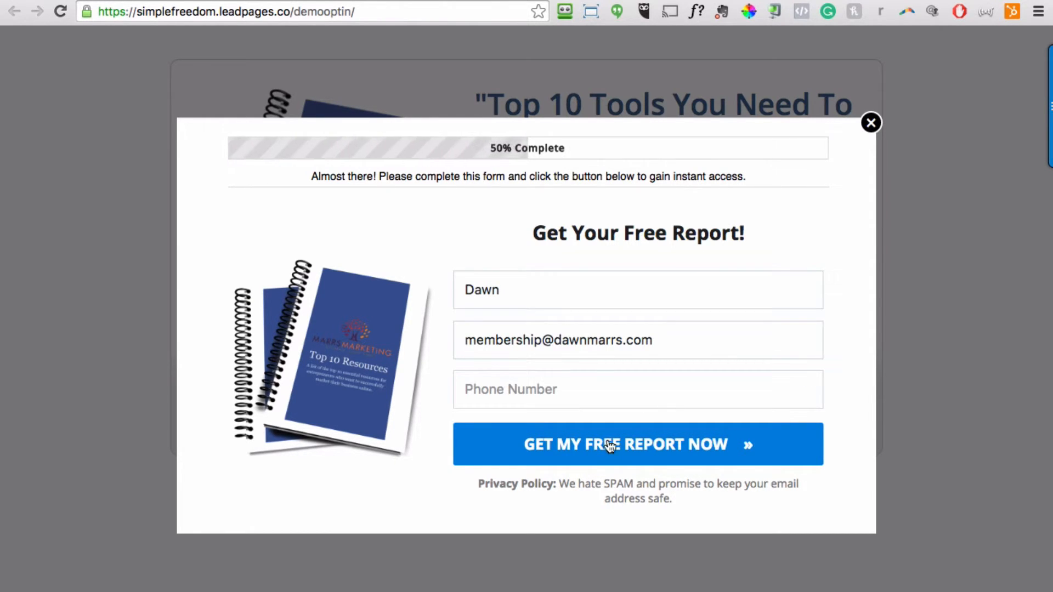
{"action": "left_click", "coordinate": [637, 444]}
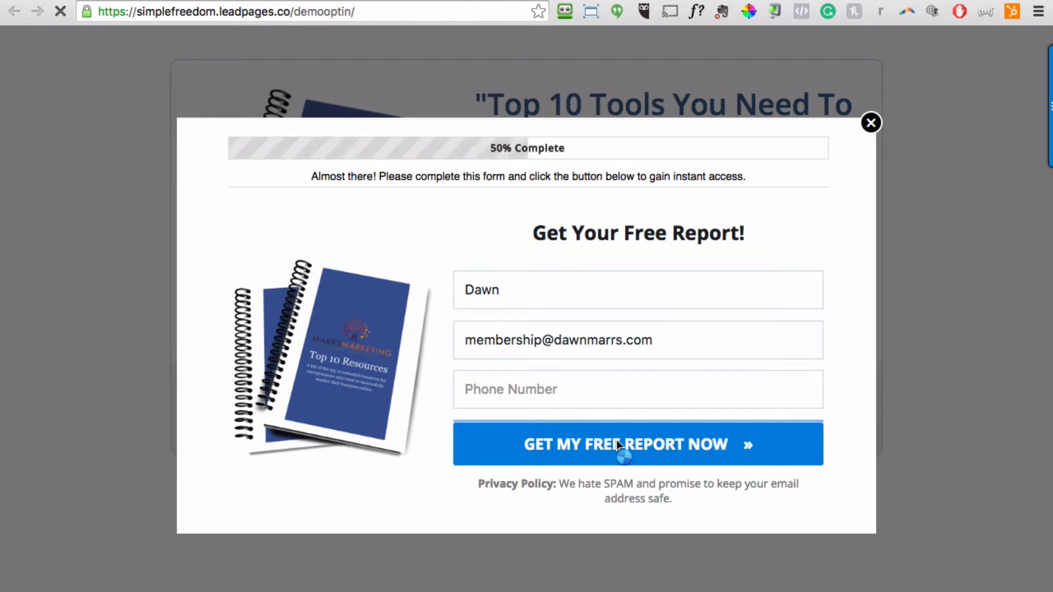
{"action": "left_click", "coordinate": [637, 443]}
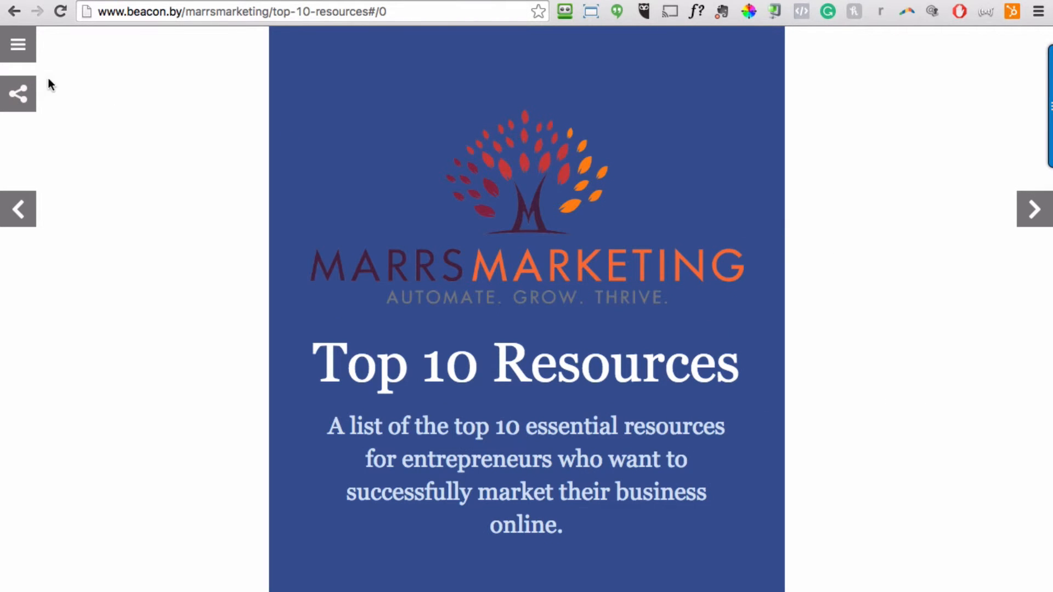
Page forward past the introduction to The 3 Essentials, listing Ontraport and A2 Hosting
{"action": "left_click", "coordinate": [18, 45]}
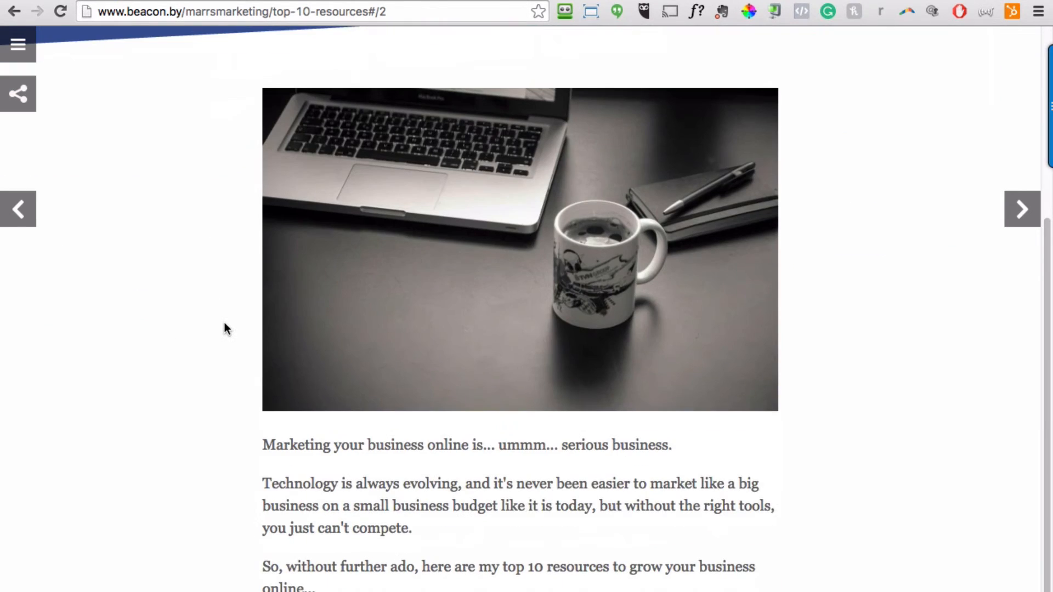
{"action": "mouse_move", "coordinate": [995, 305]}
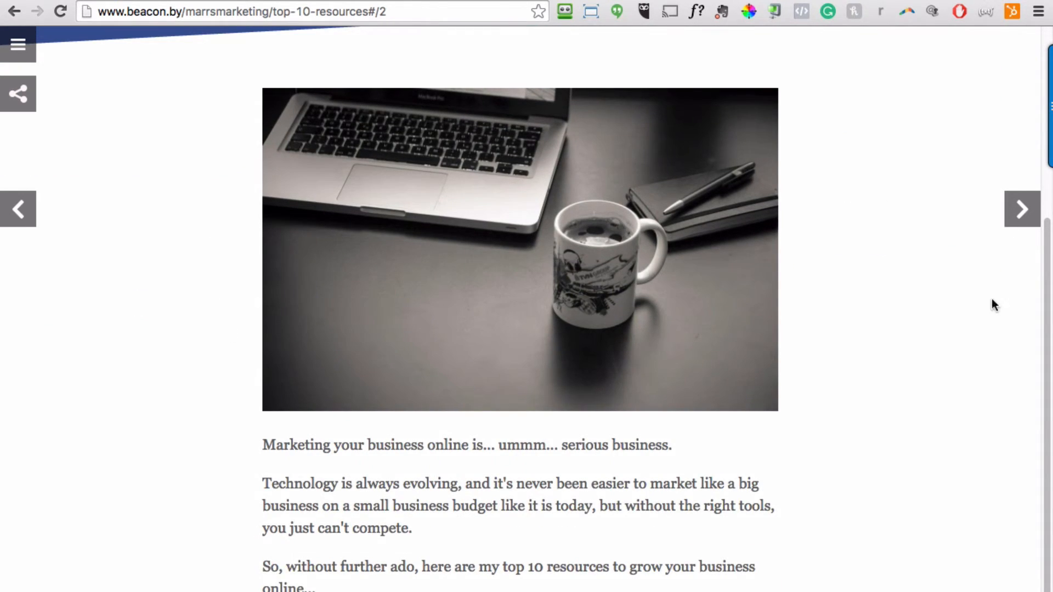
{"action": "left_click", "coordinate": [1021, 209]}
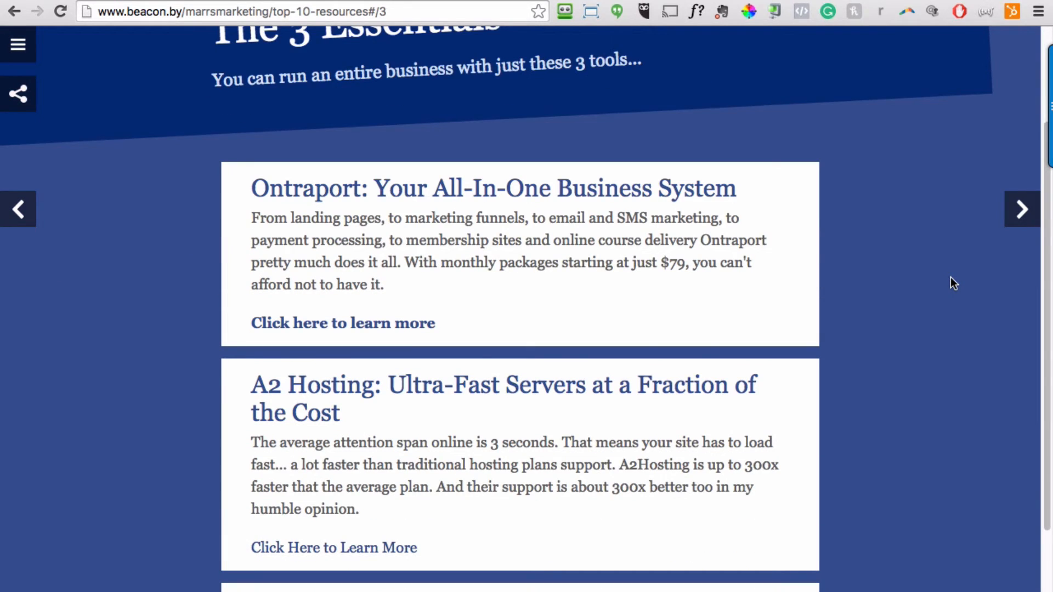
{"action": "scroll", "scroll_direction": "down", "scroll_amount": 3}
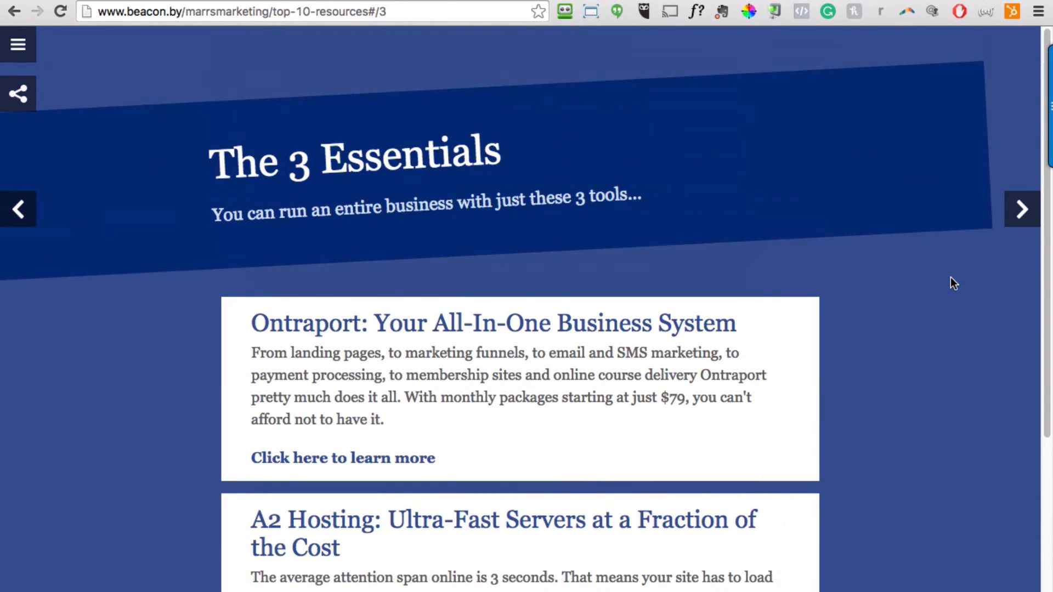
{"action": "mouse_move", "coordinate": [996, 249]}
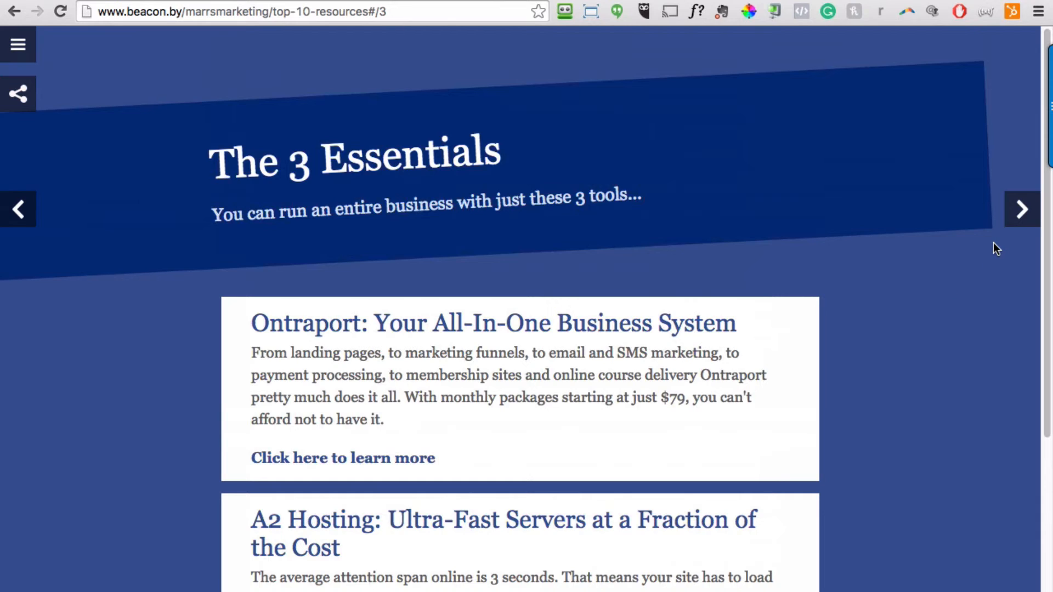
{"action": "mouse_move", "coordinate": [994, 258]}
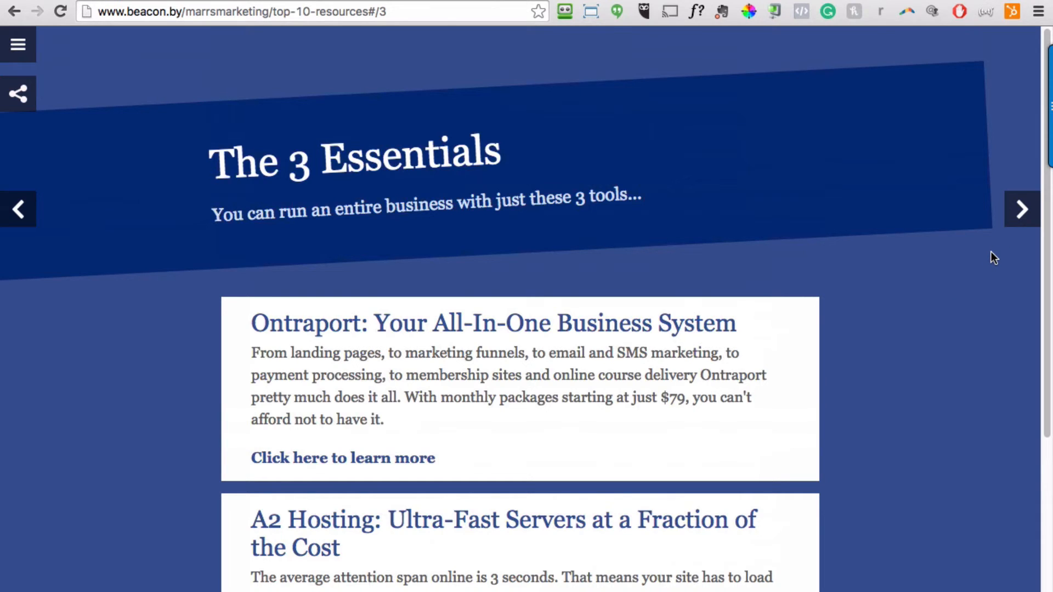
{"action": "mouse_move", "coordinate": [987, 251]}
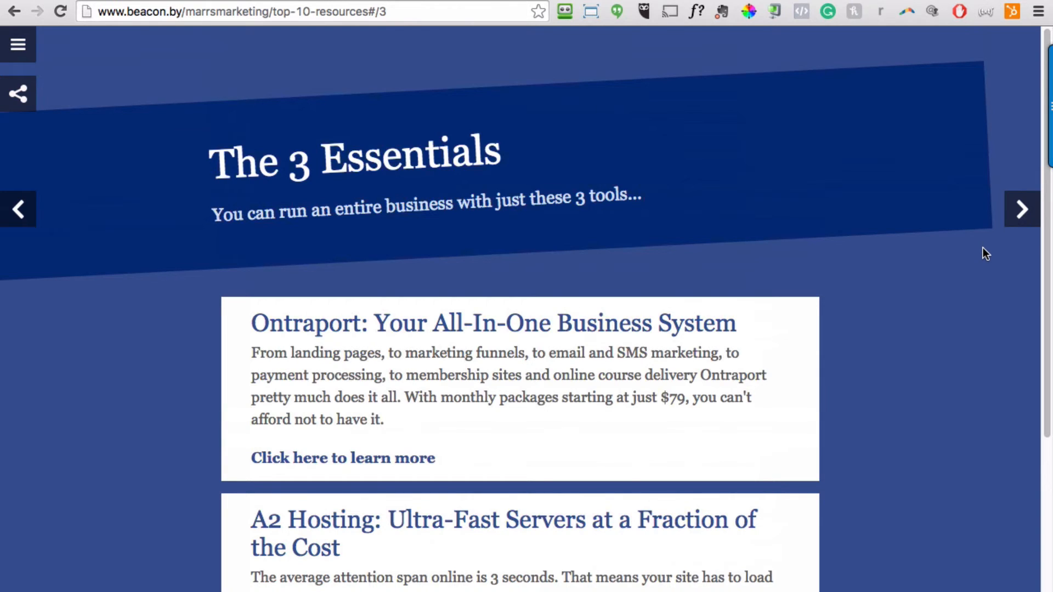
{"action": "mouse_move", "coordinate": [976, 251]}
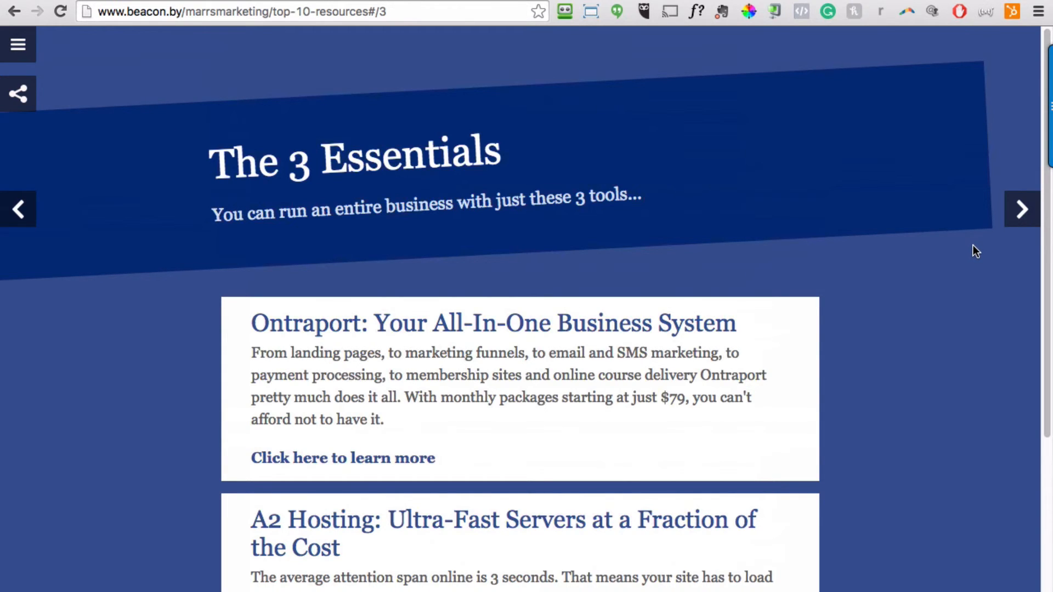
{"action": "mouse_move", "coordinate": [926, 235]}
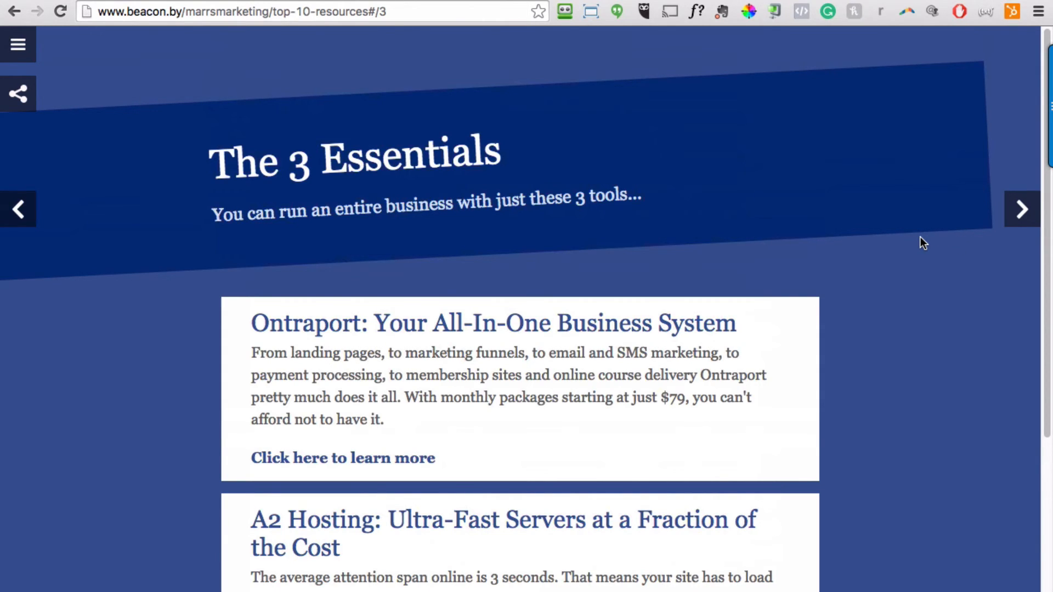
{"action": "mouse_move", "coordinate": [920, 249]}
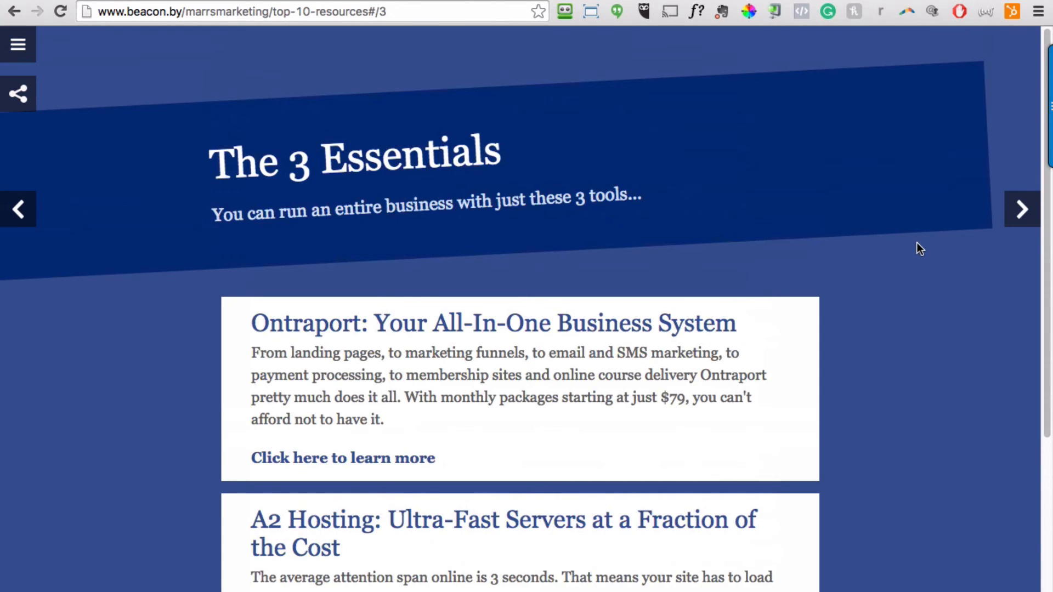
{"action": "mouse_move", "coordinate": [939, 236]}
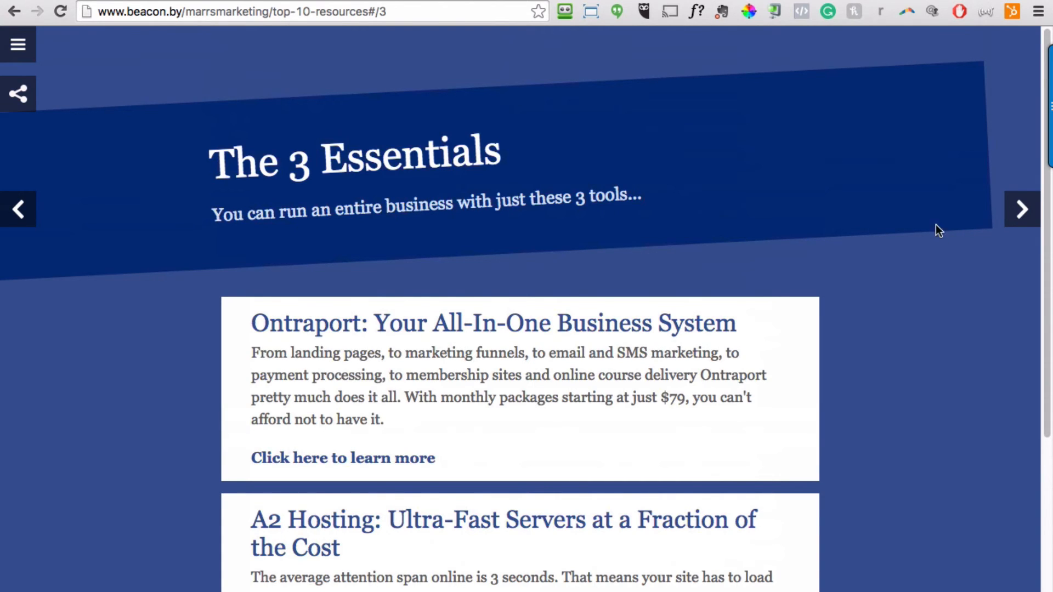
{"action": "mouse_move", "coordinate": [946, 192]}
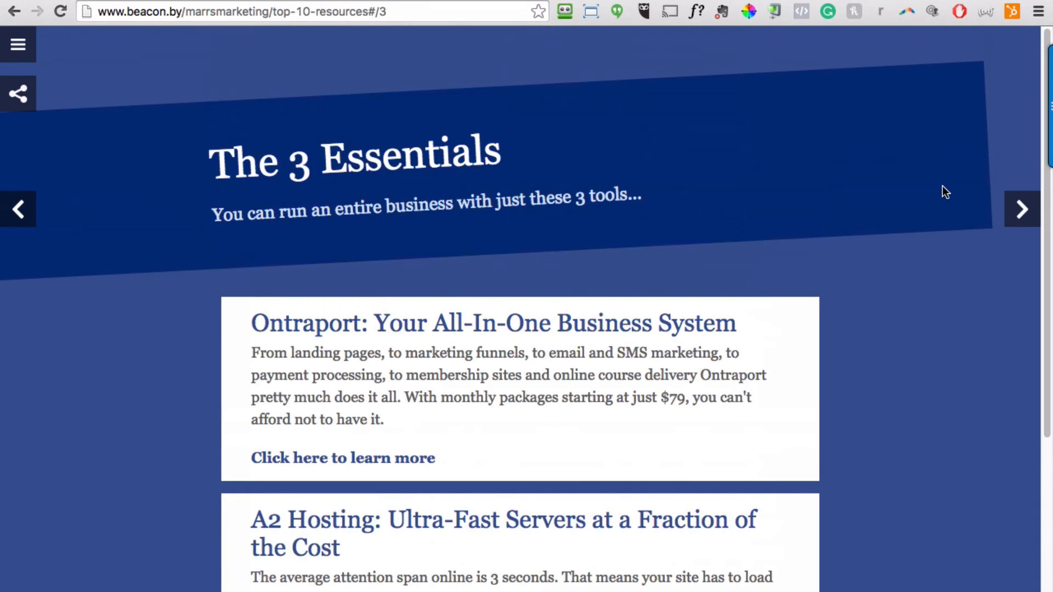